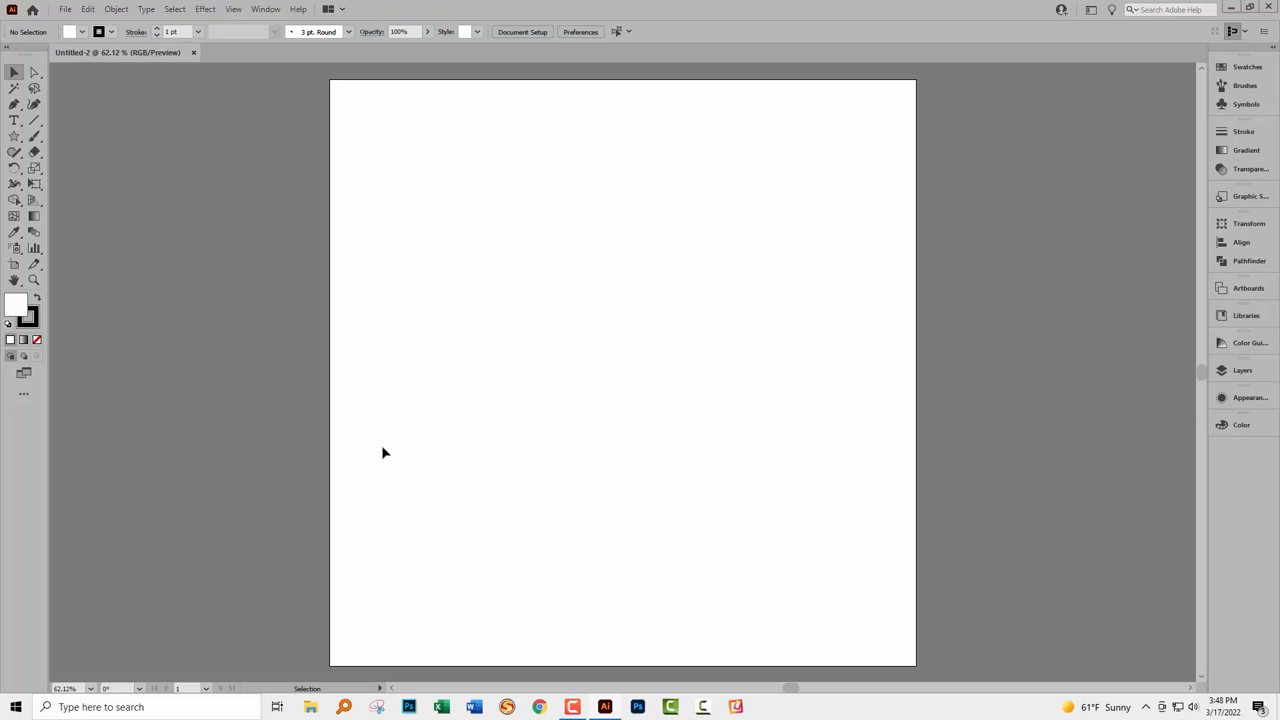
mouse_move(44, 196)
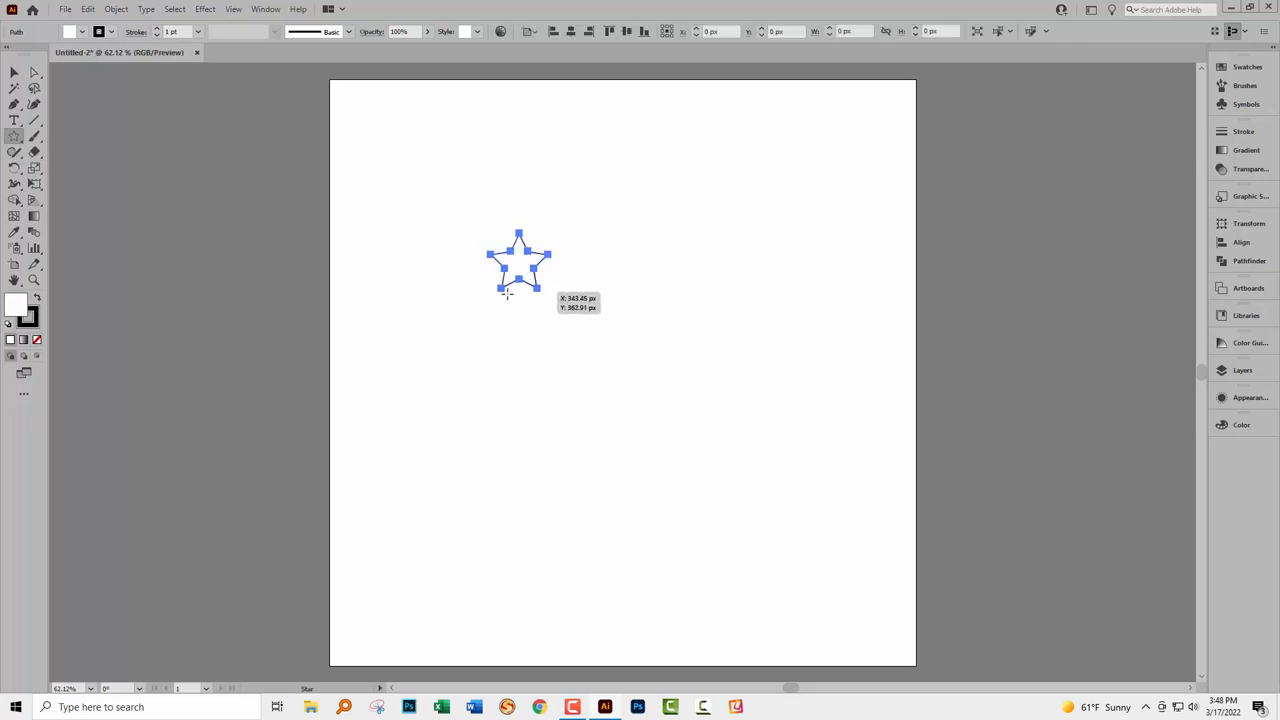
Fill the drawn star with a light blue swatch and no stroke.
left_click(68, 32)
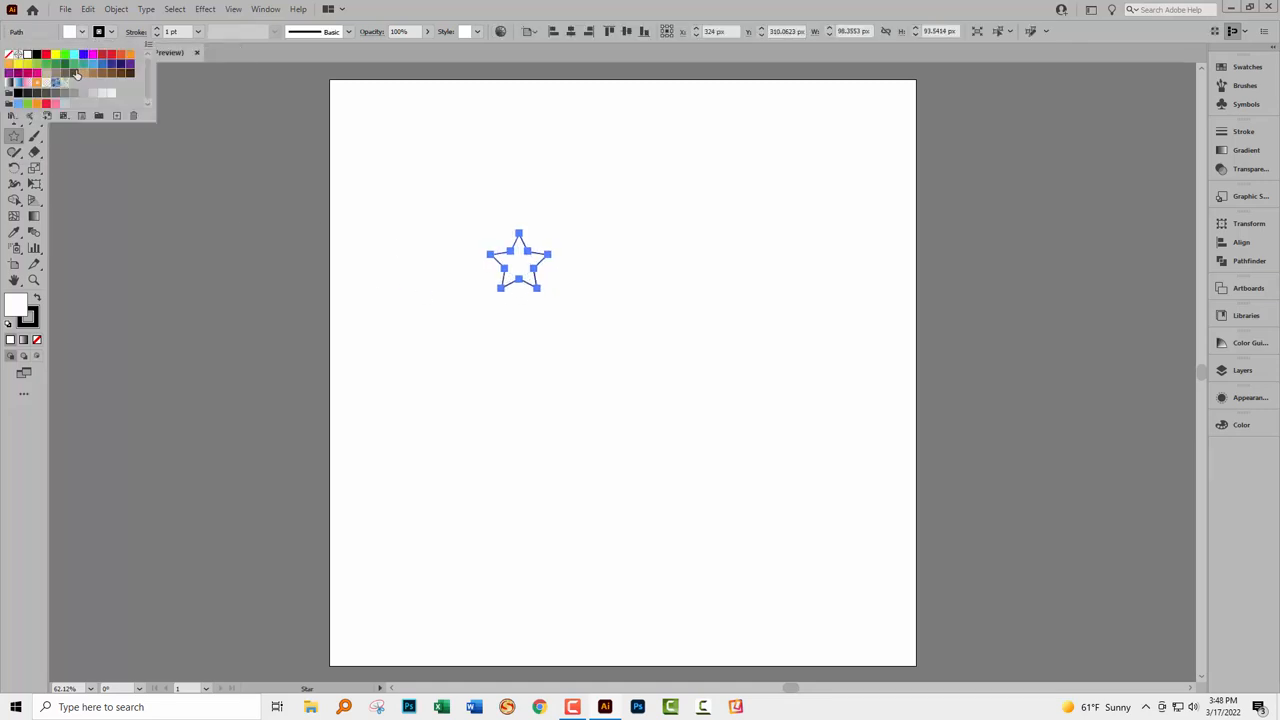
left_click(92, 64)
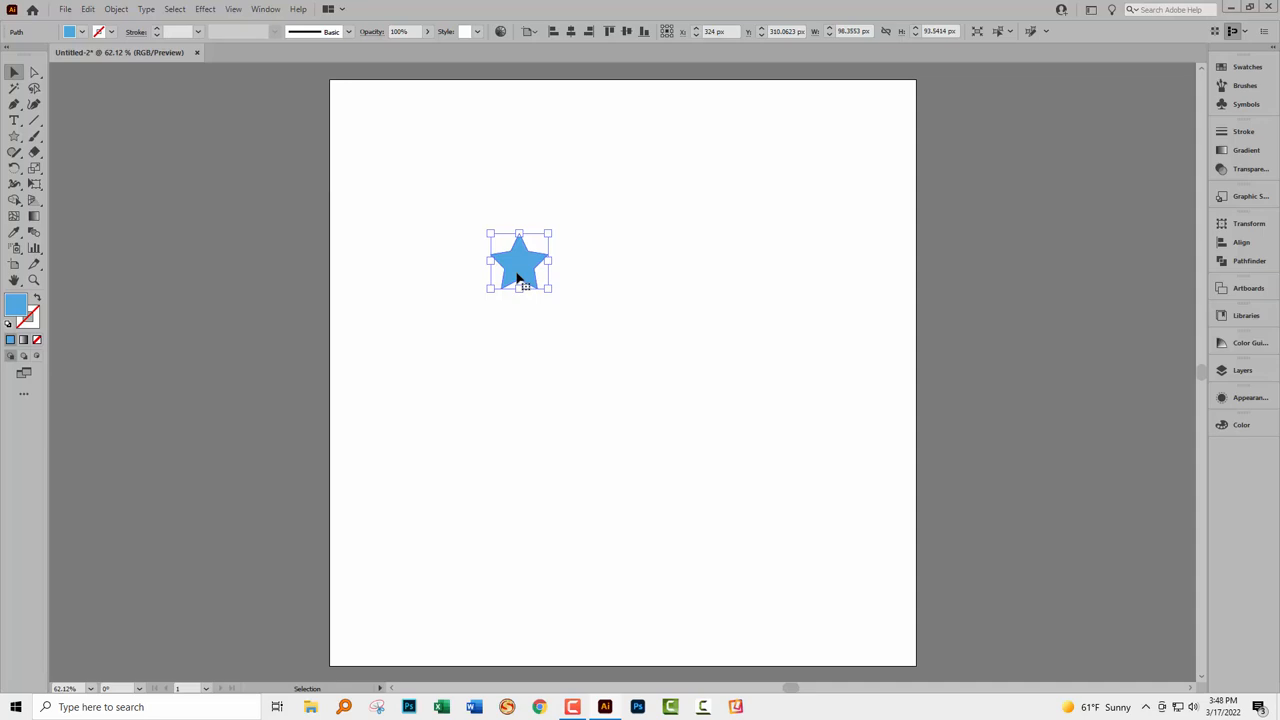
Create Pattern Brush 1 from the blue star via the Brushes panel's New Brush dialog.
left_click(1244, 84)
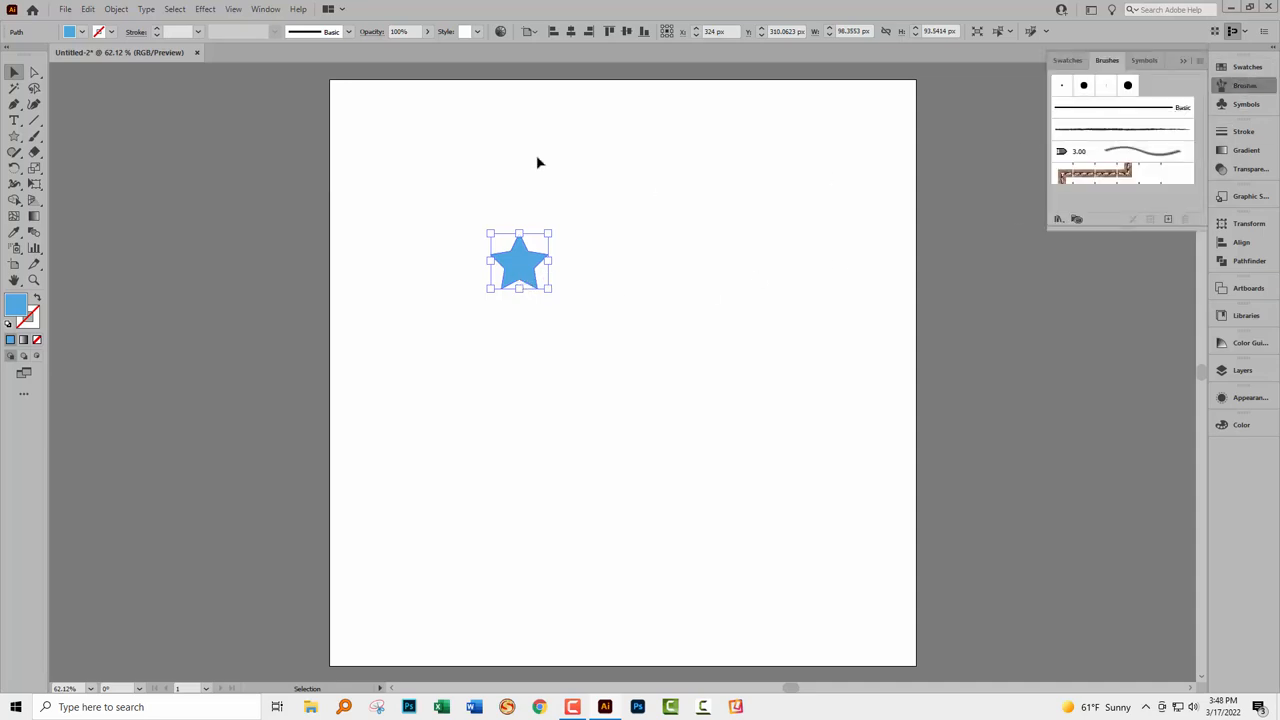
mouse_move(670, 214)
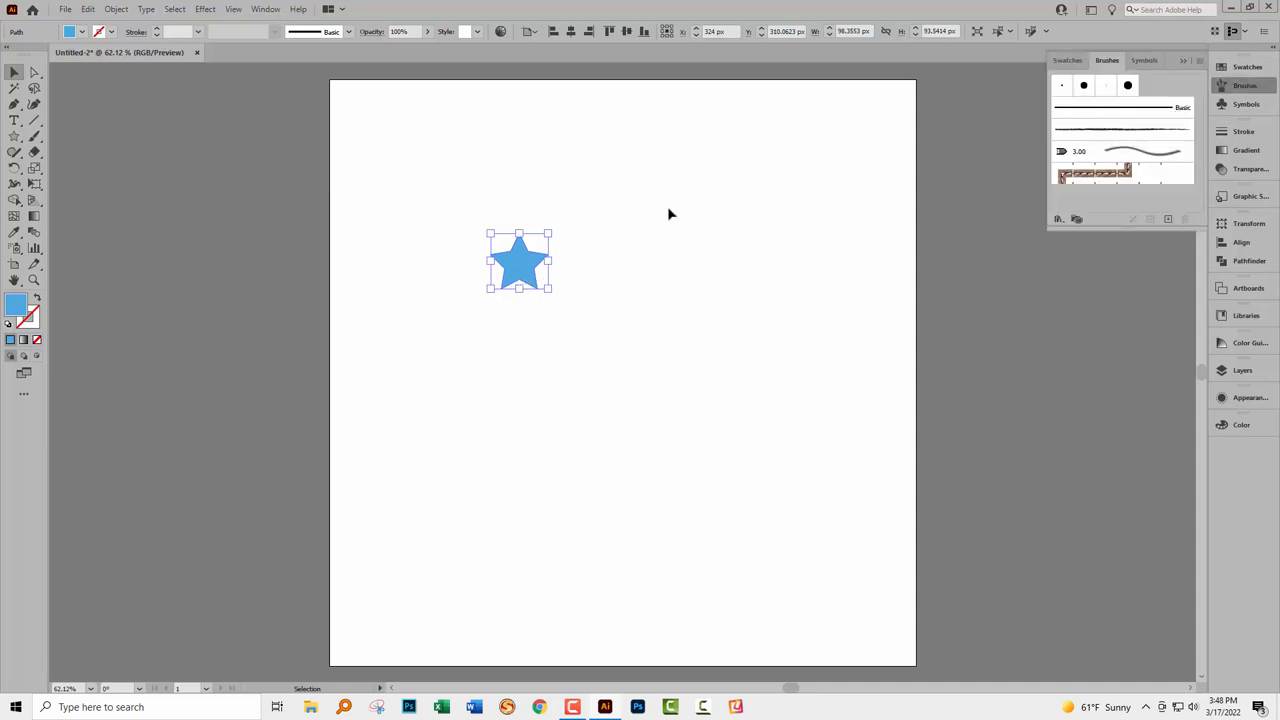
left_click(1168, 218)
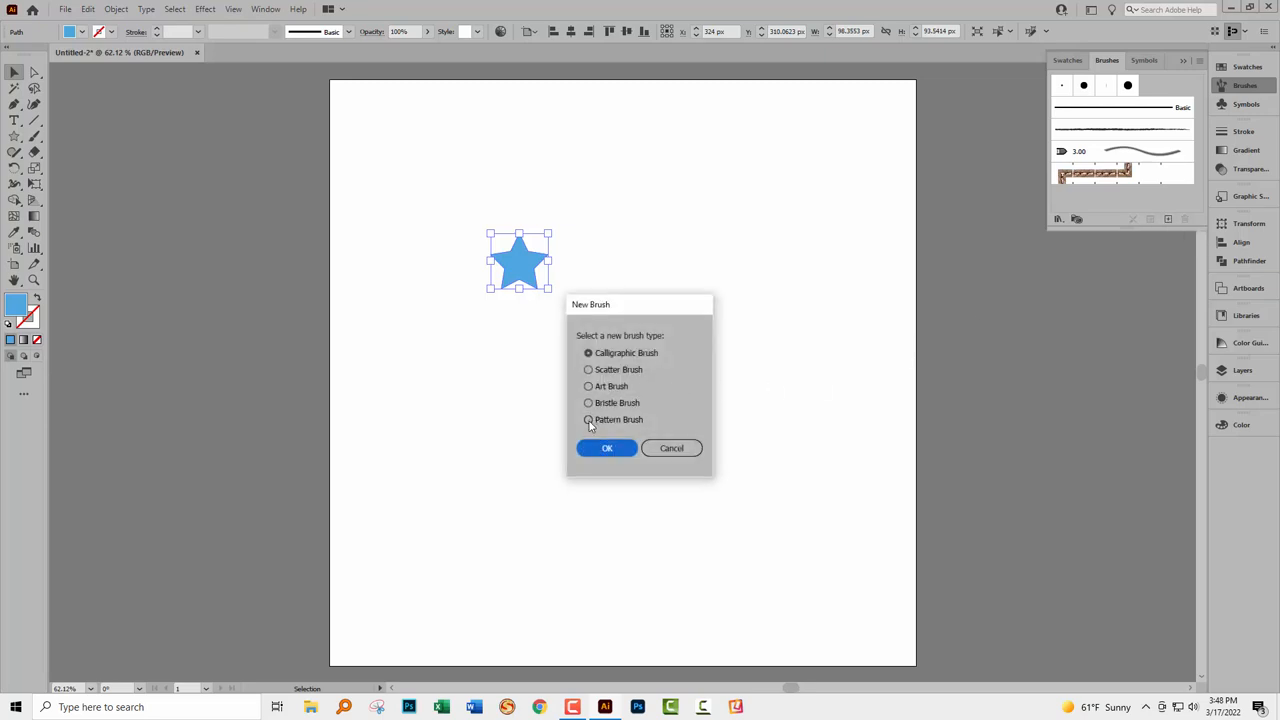
left_click(588, 420)
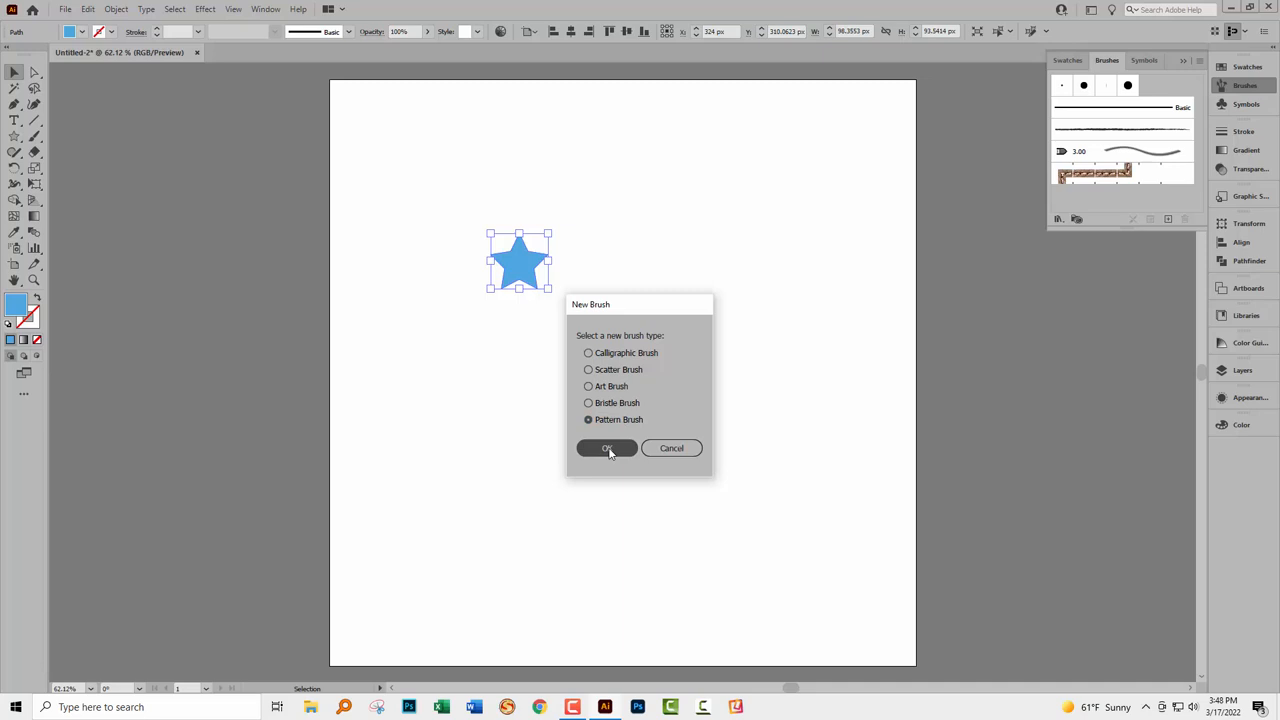
left_click(606, 448)
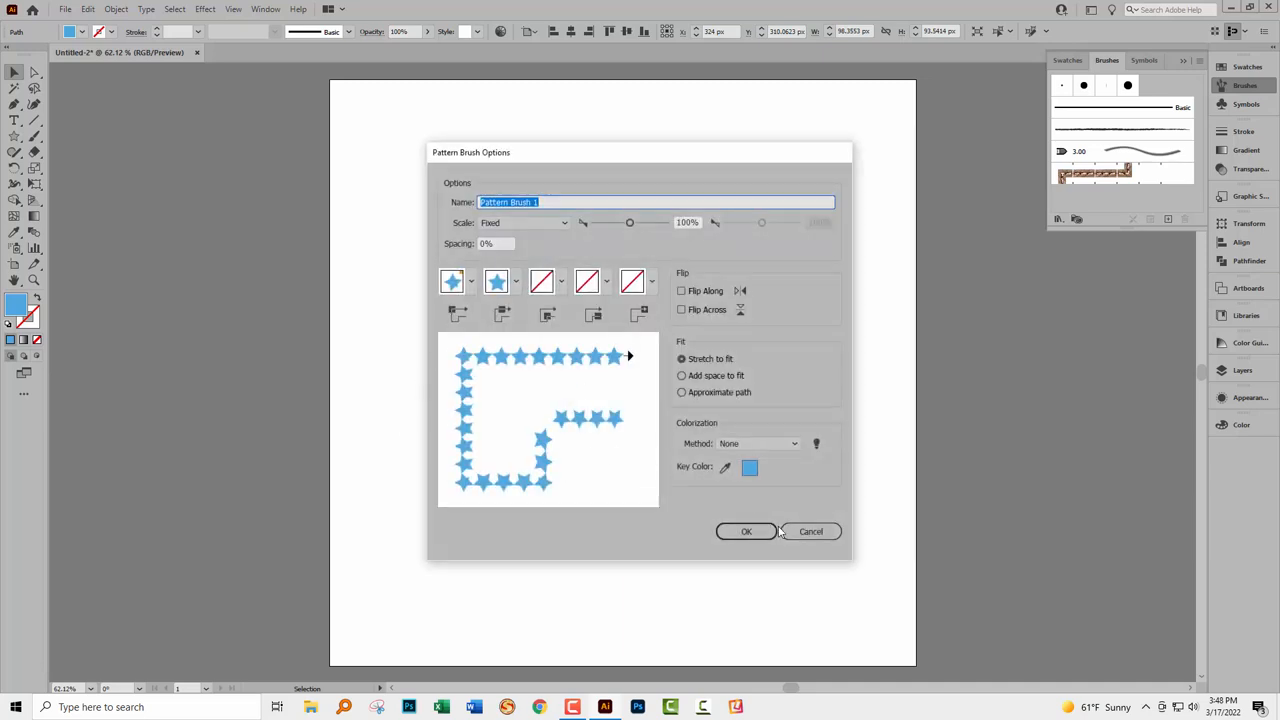
left_click(746, 532)
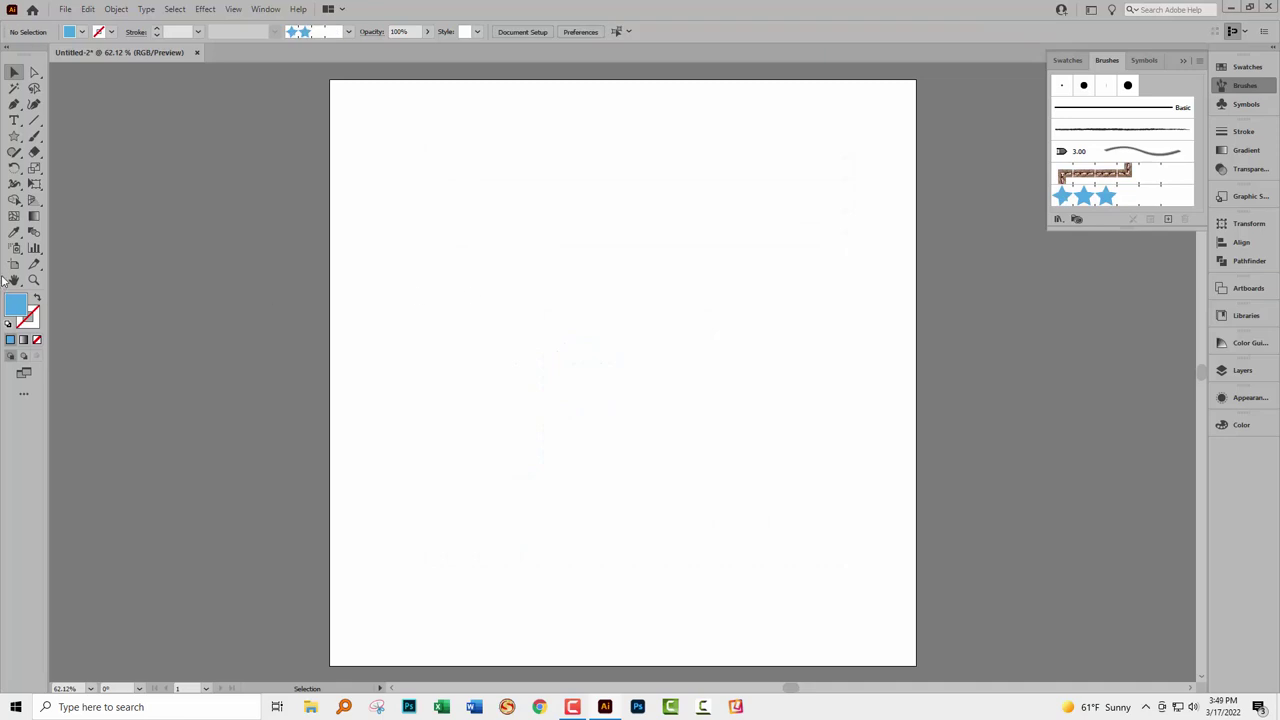
mouse_move(1080, 204)
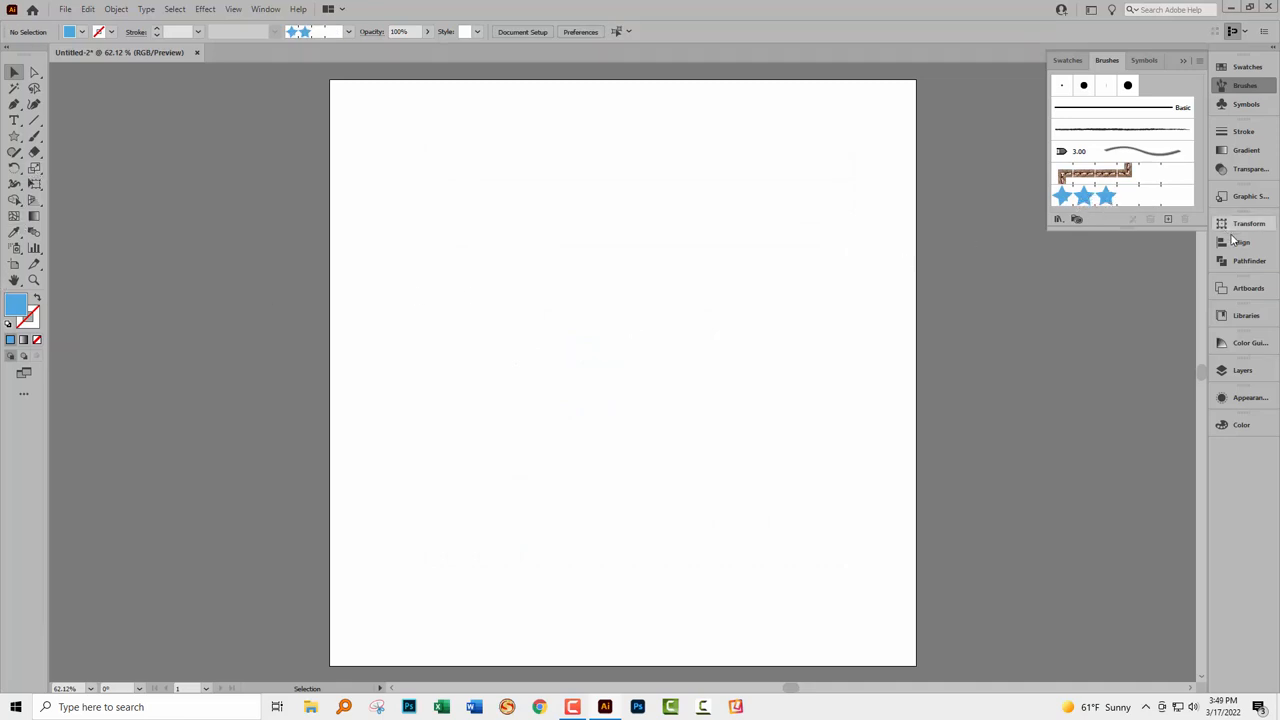
Show the Libraries panel and bring the Brushes panel with Pattern Brush 1 back into view.
left_click(1244, 316)
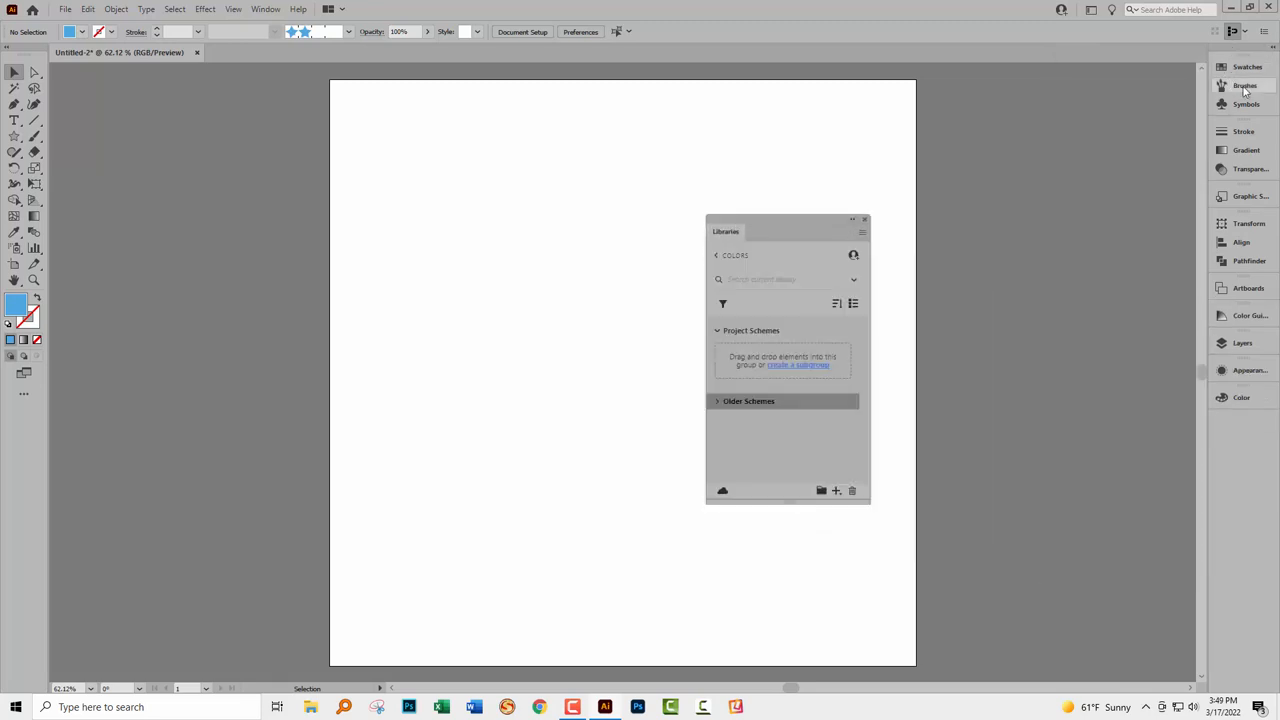
left_click(1244, 86)
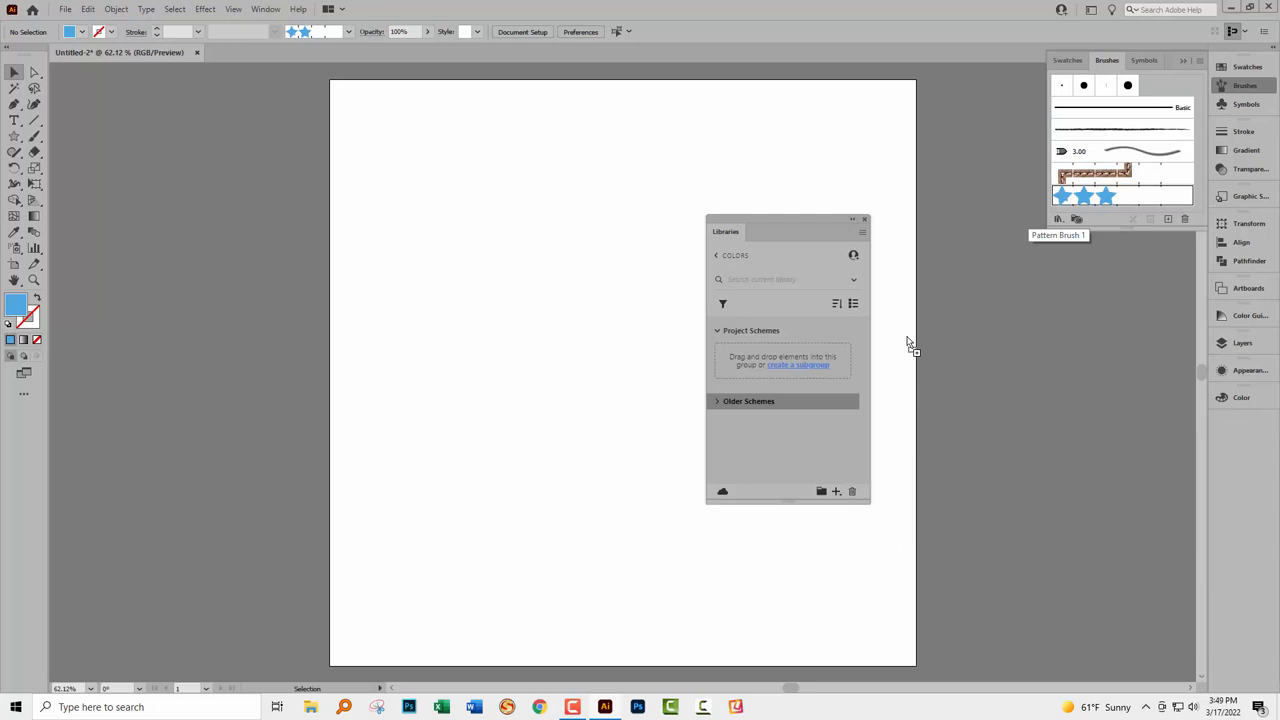
mouse_move(1096, 196)
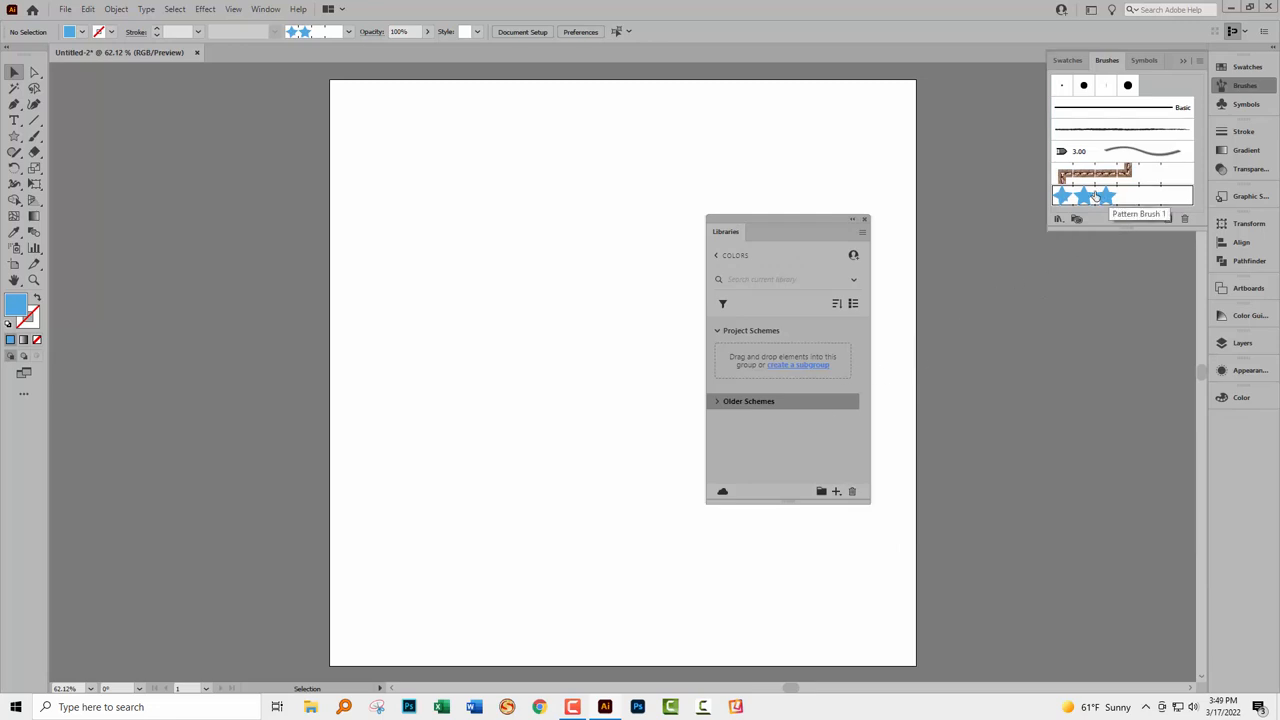
mouse_move(1030, 234)
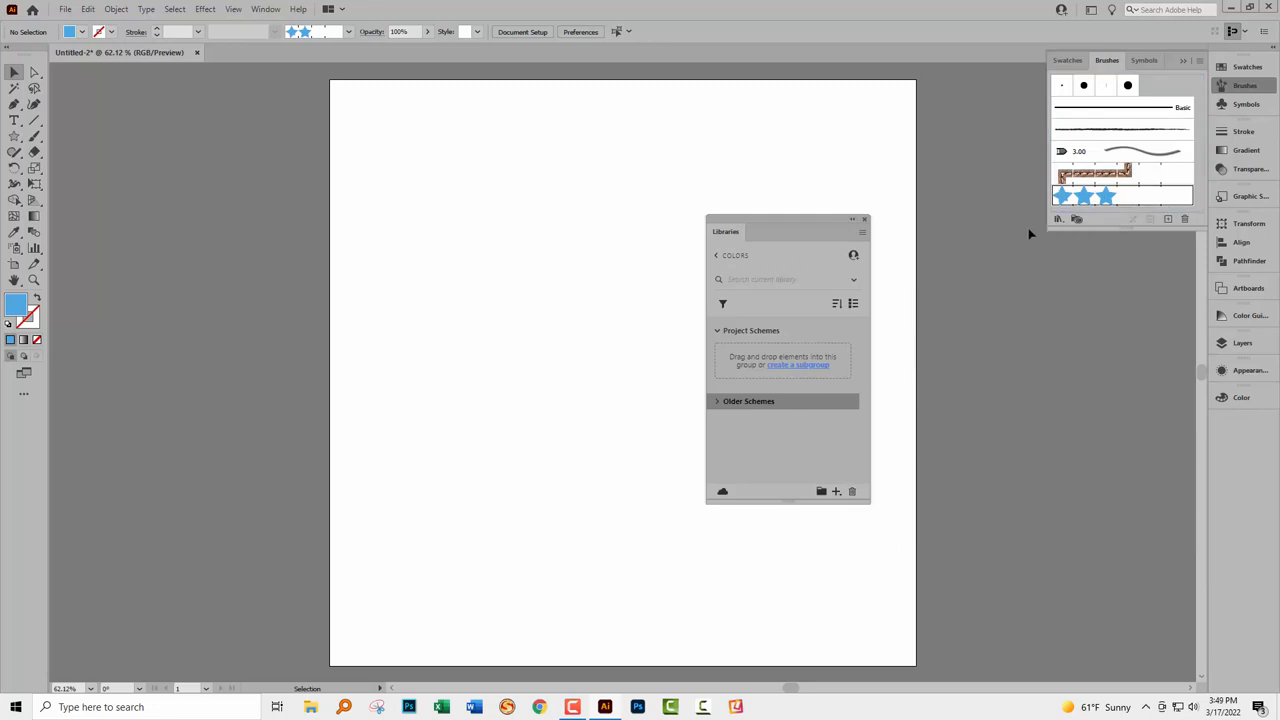
mouse_move(836, 492)
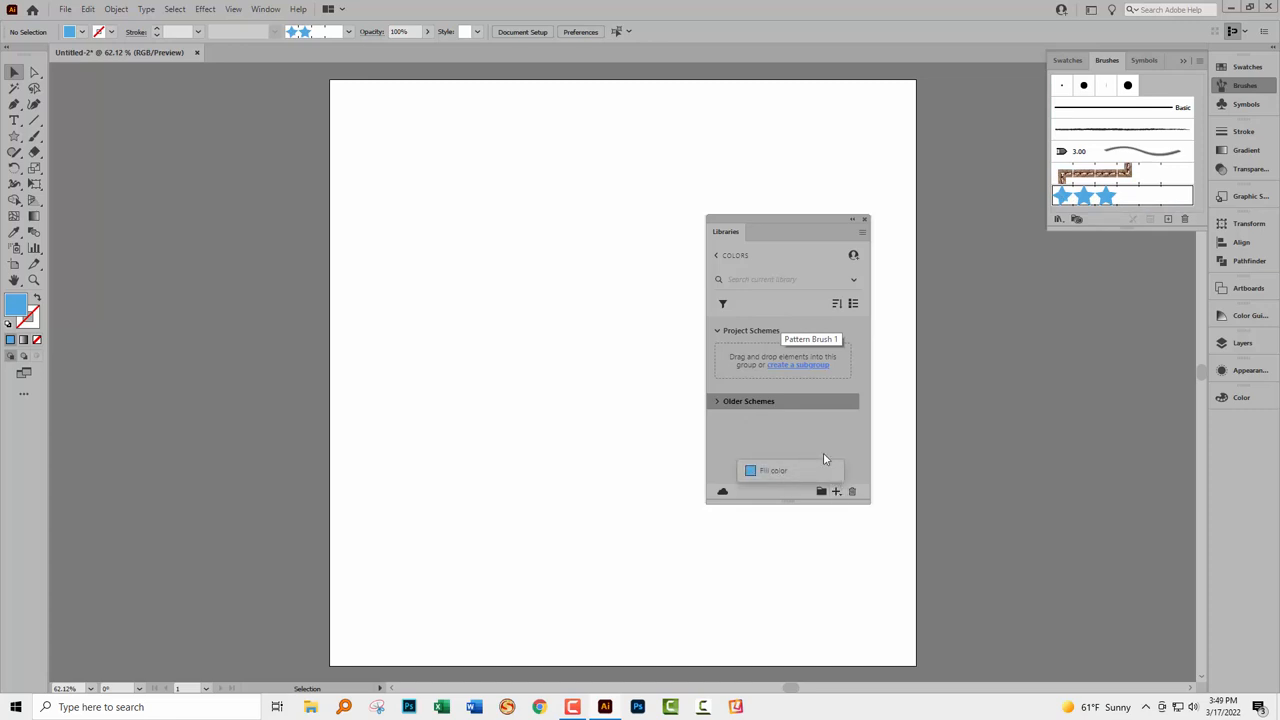
mouse_move(764, 240)
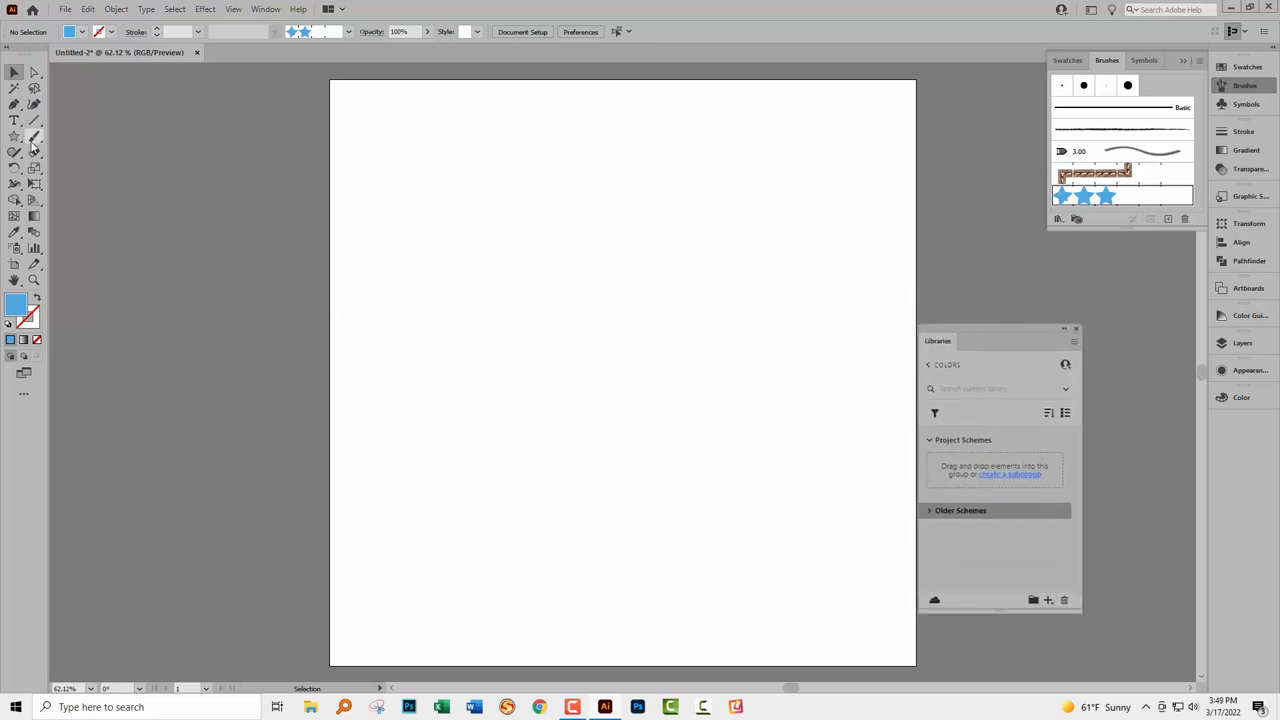
left_click(16, 136)
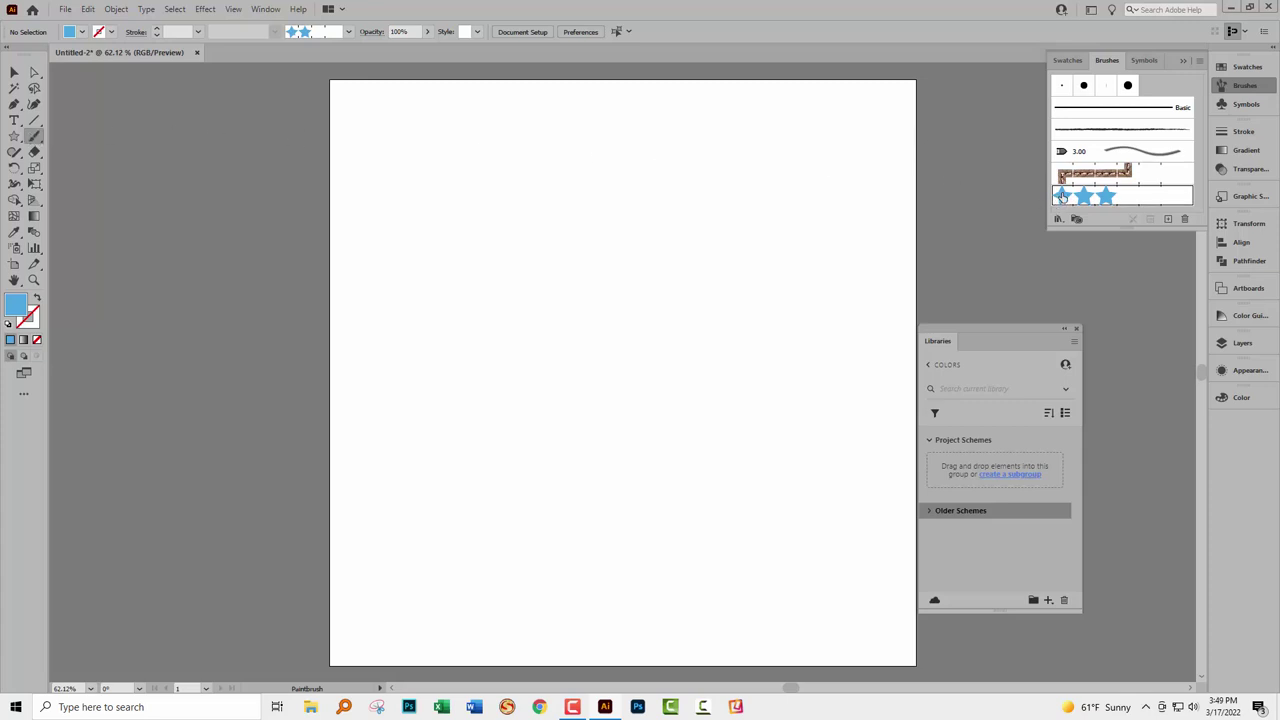
left_click_drag(396, 380, 470, 358)
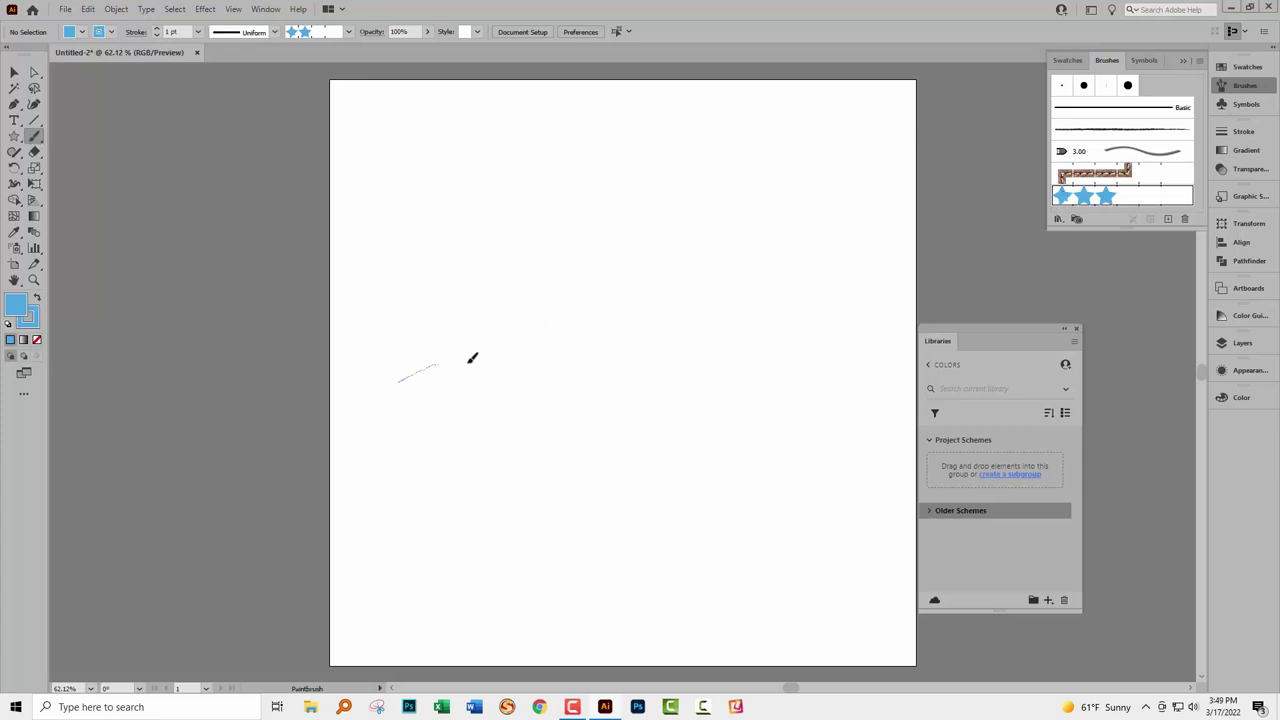
left_click_drag(400, 378, 684, 340)
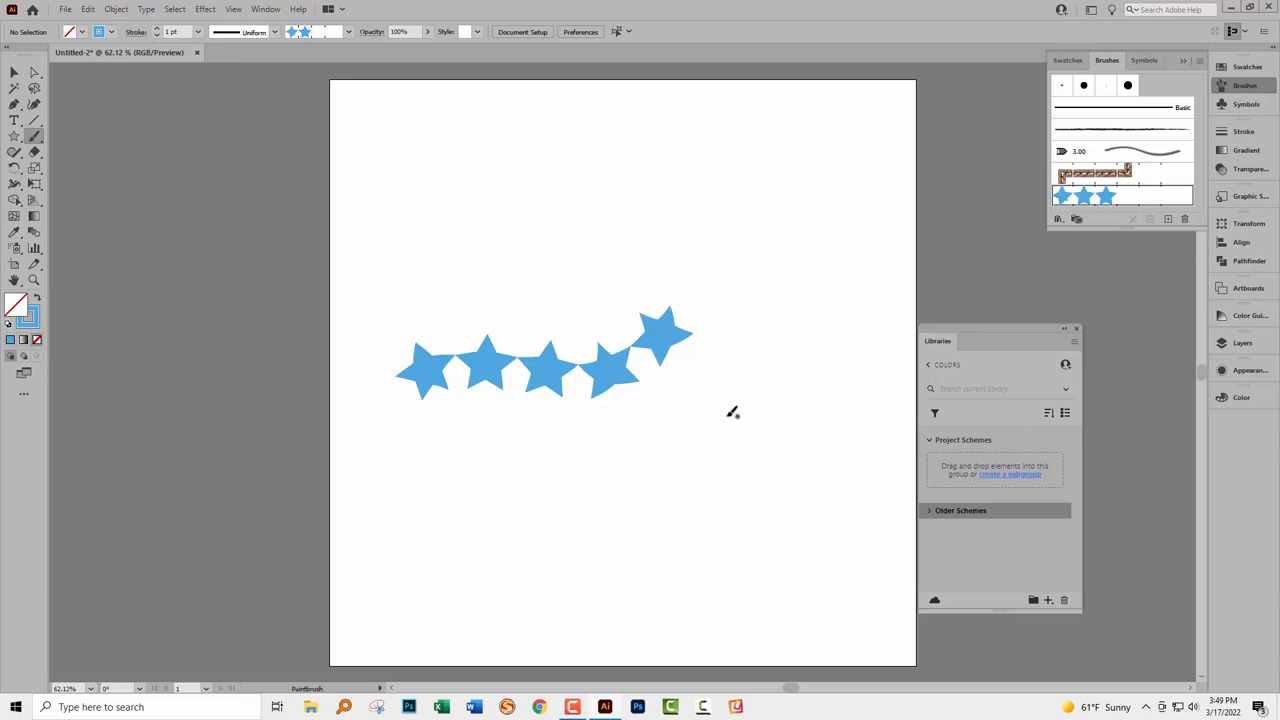
mouse_move(644, 418)
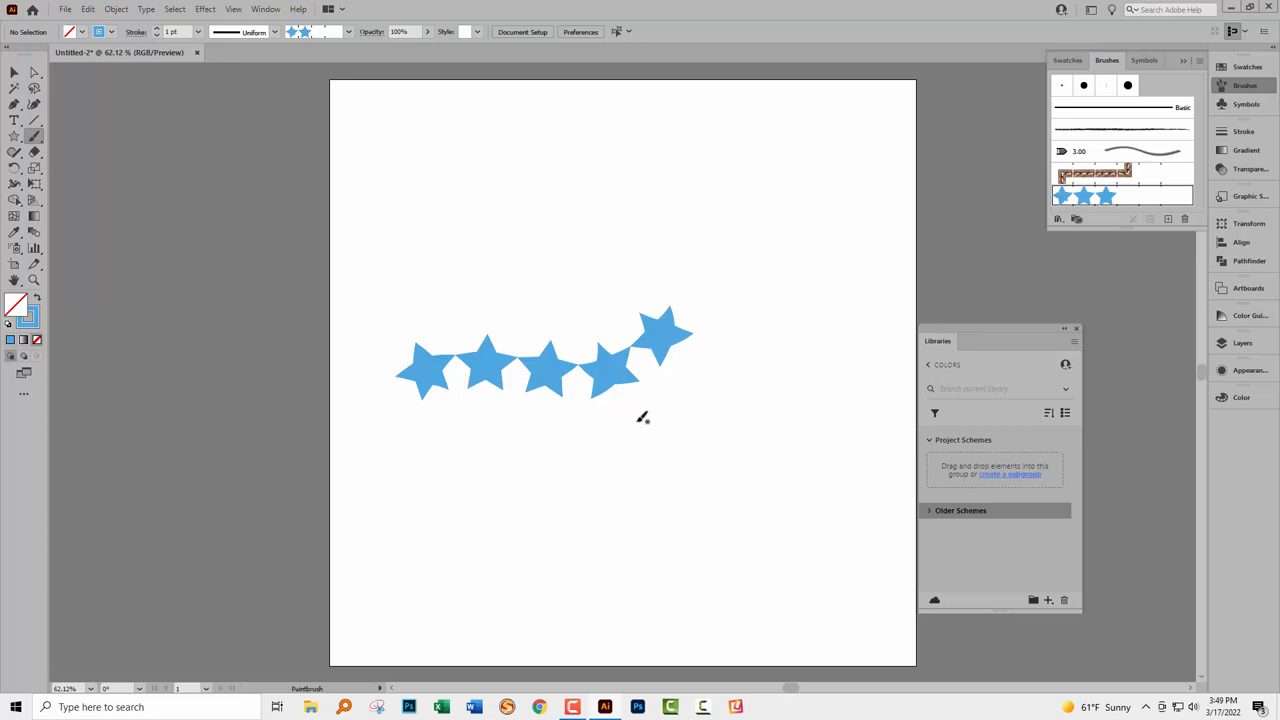
mouse_move(658, 430)
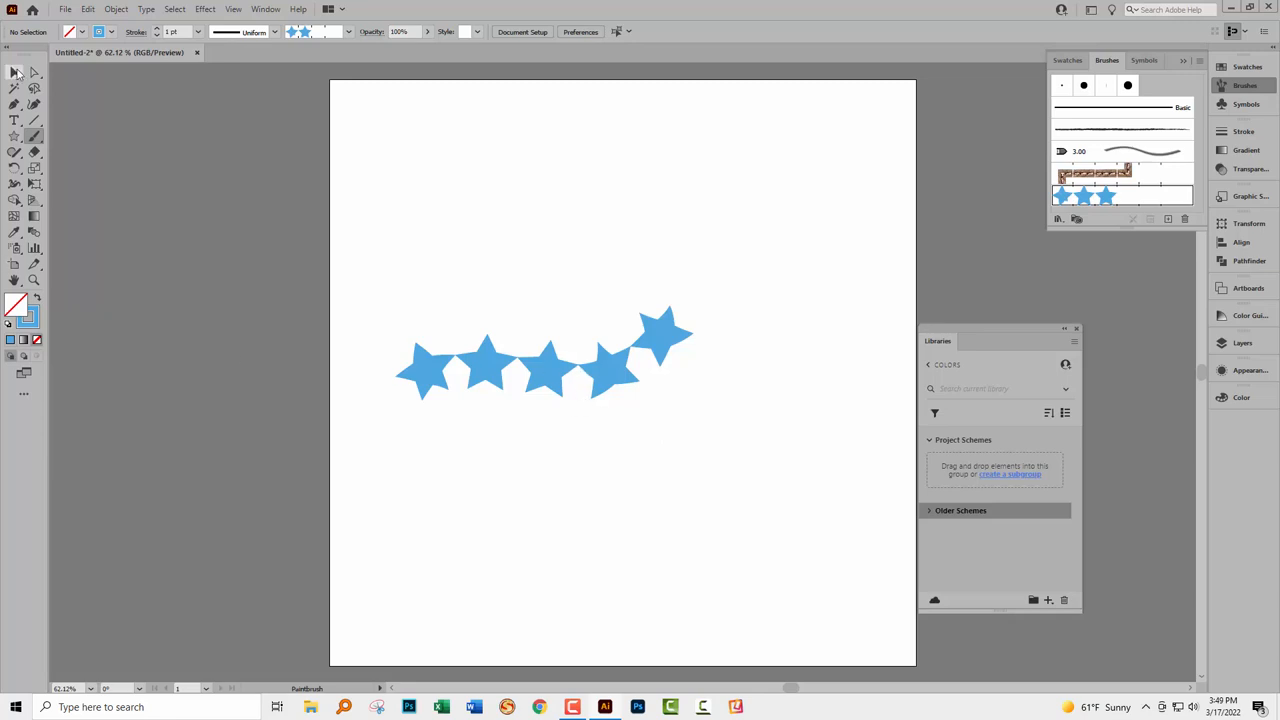
Add the selected star brush stroke to the library as an asset.
left_click(540, 356)
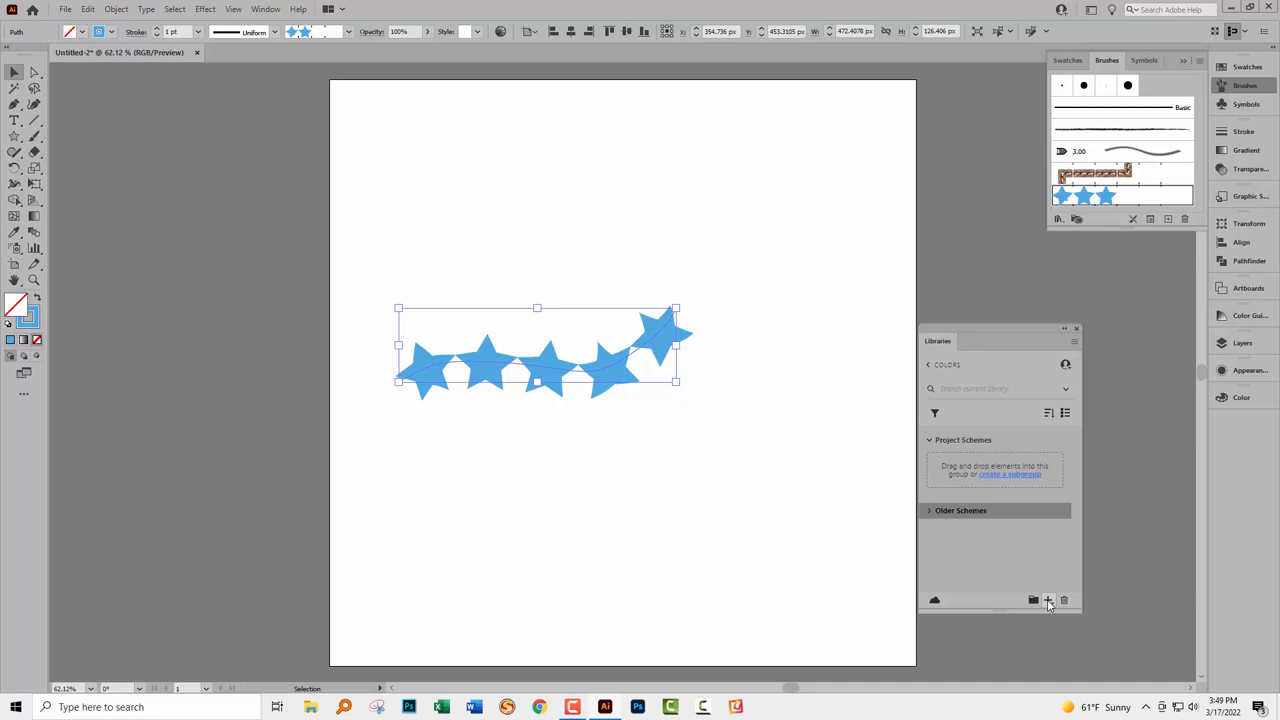
left_click(1048, 600)
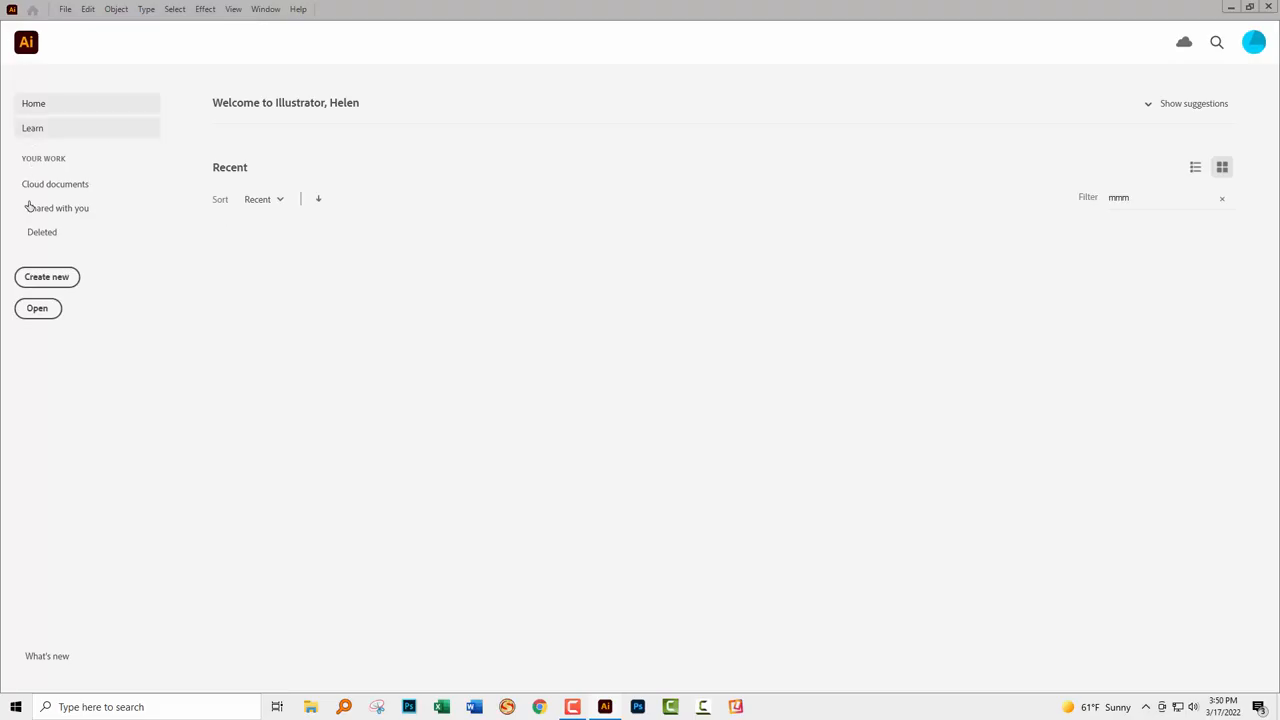
Create a new blank document from the 1000 x 1000 px Custom preset.
left_click(46, 276)
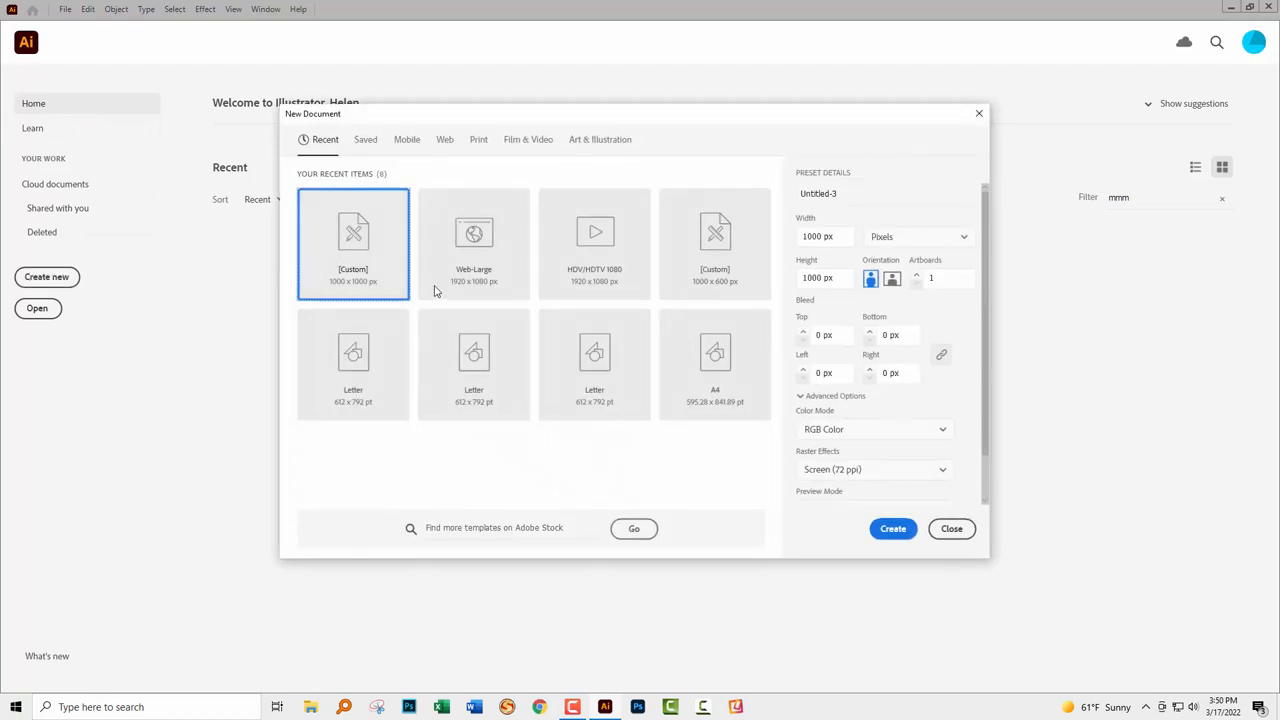
left_click(950, 528)
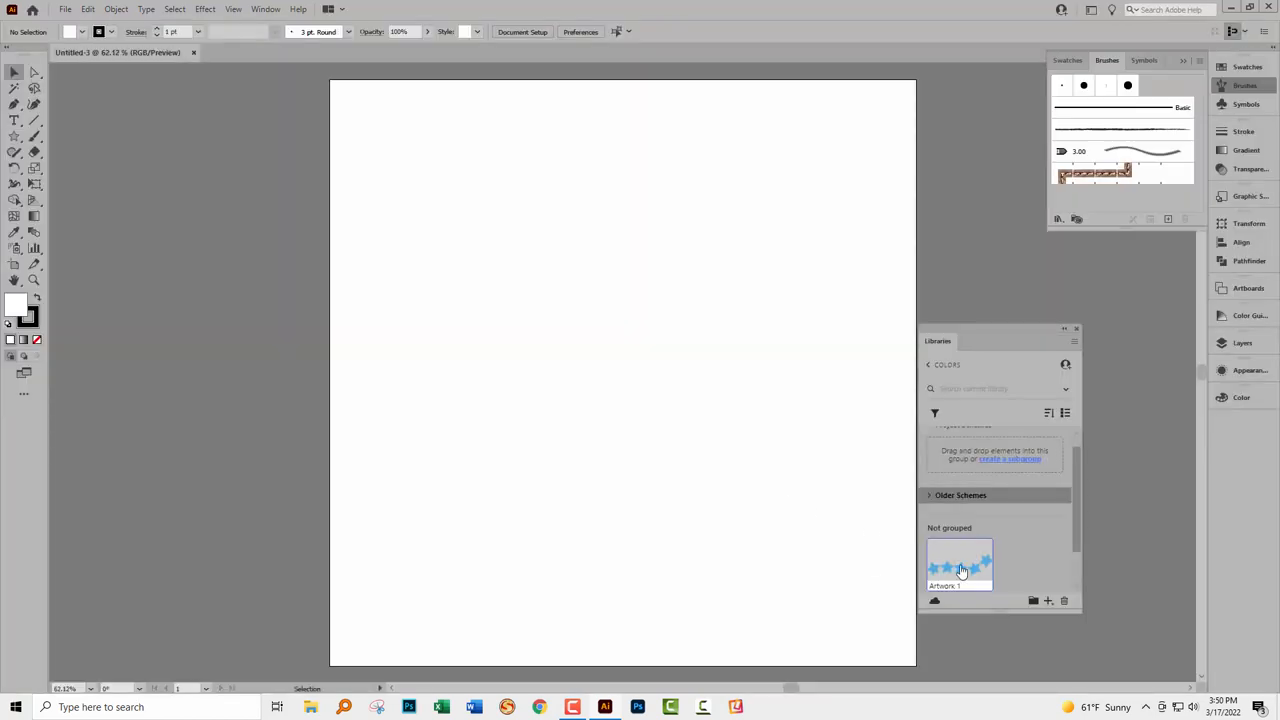
mouse_move(960, 564)
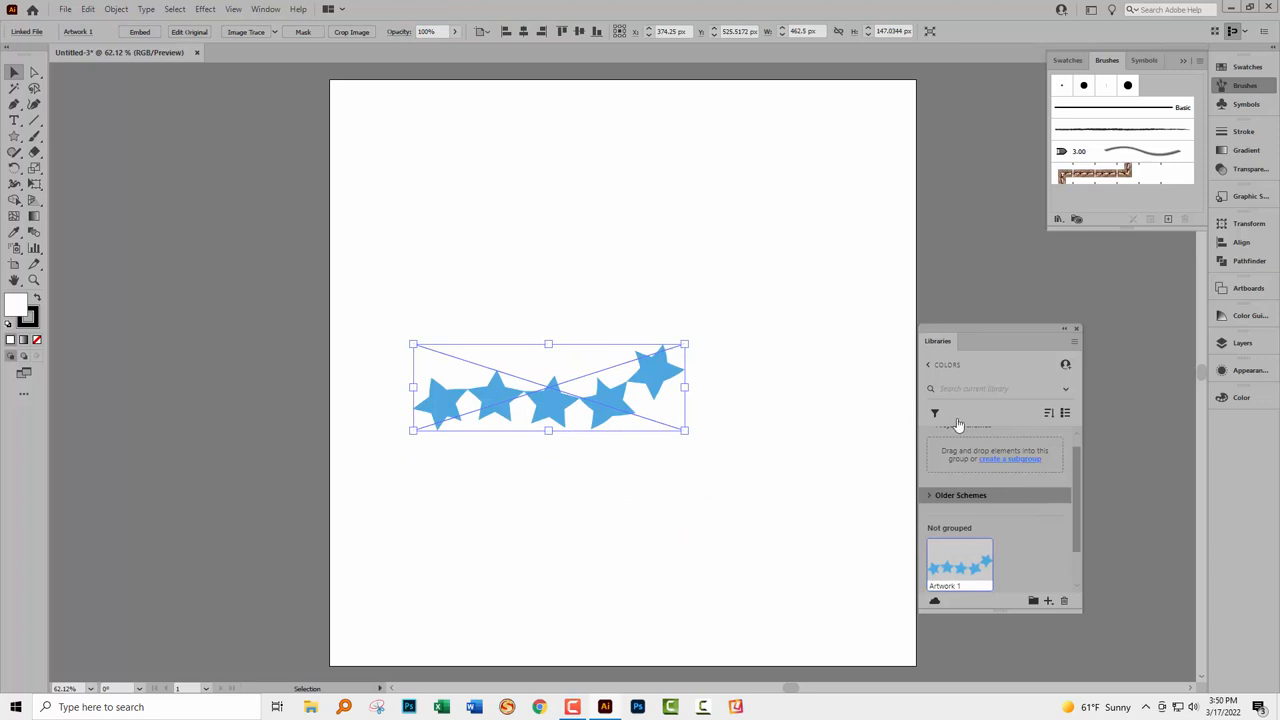
mouse_move(1242, 344)
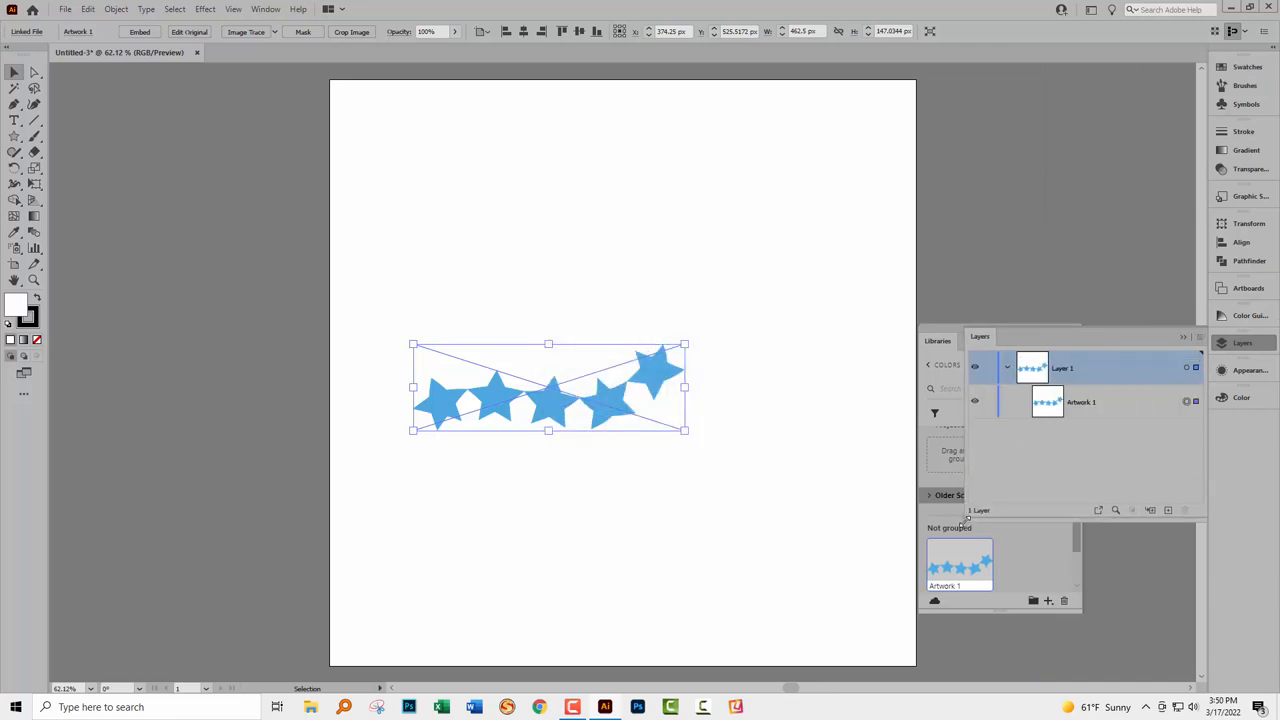
left_click(1080, 400)
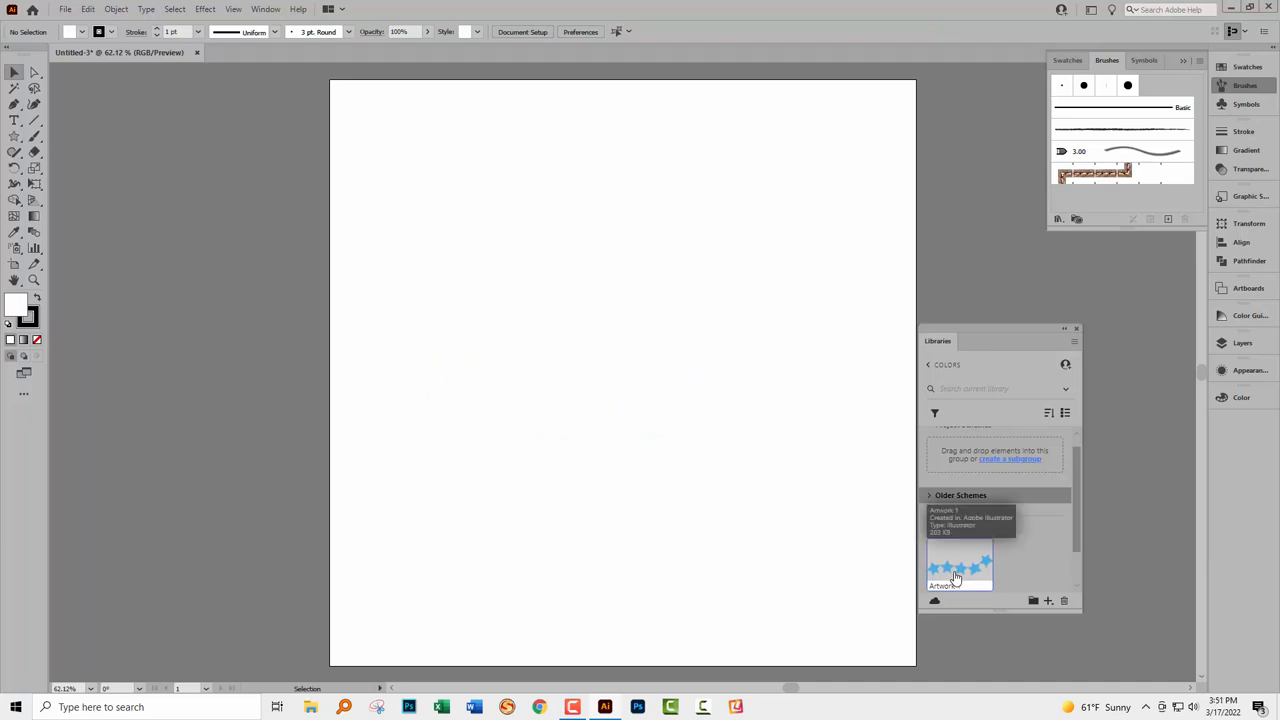
mouse_move(956, 572)
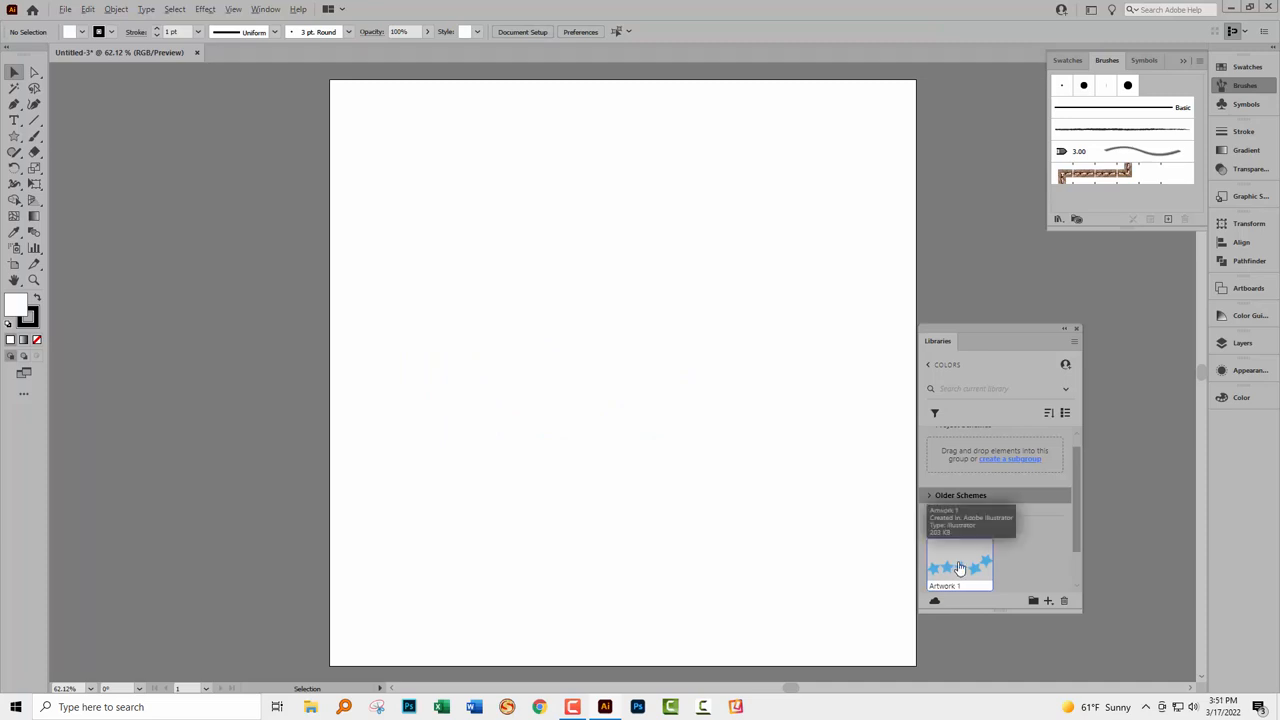
Alt-drag Artwork 1 from Libraries onto the artboard, restoring its star pattern brush.
left_click_drag(958, 560, 498, 280)
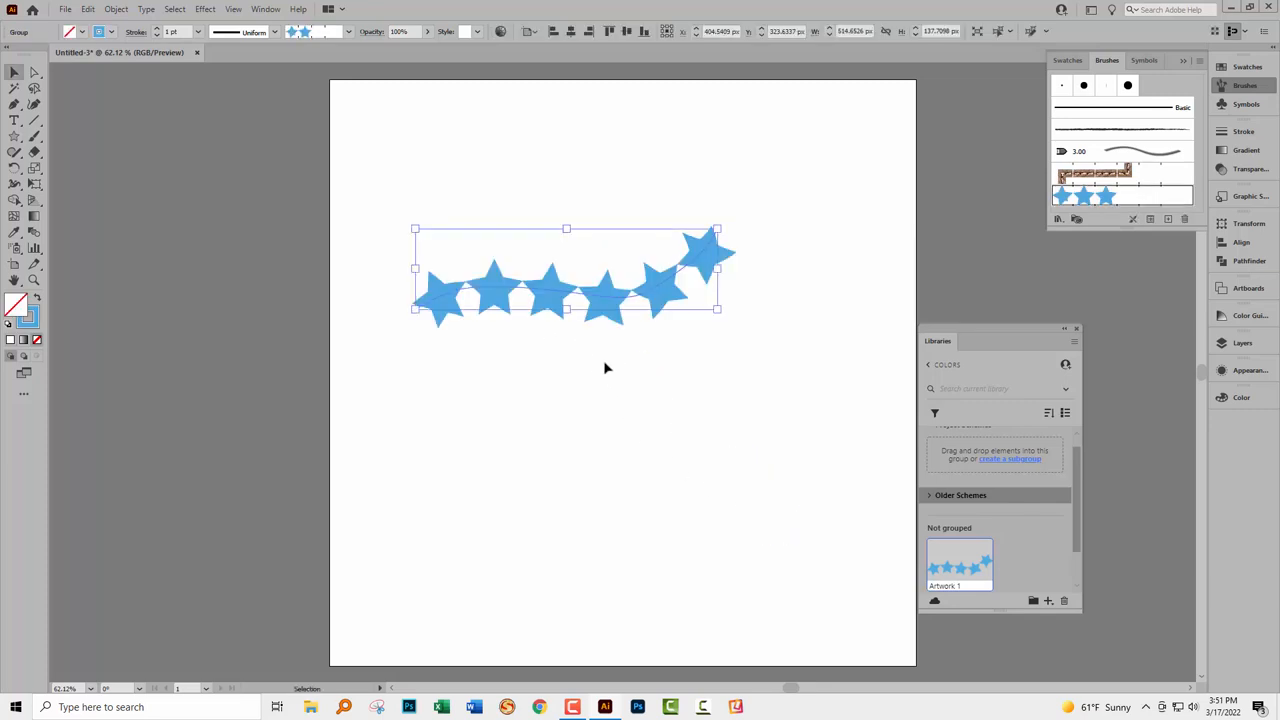
mouse_move(470, 296)
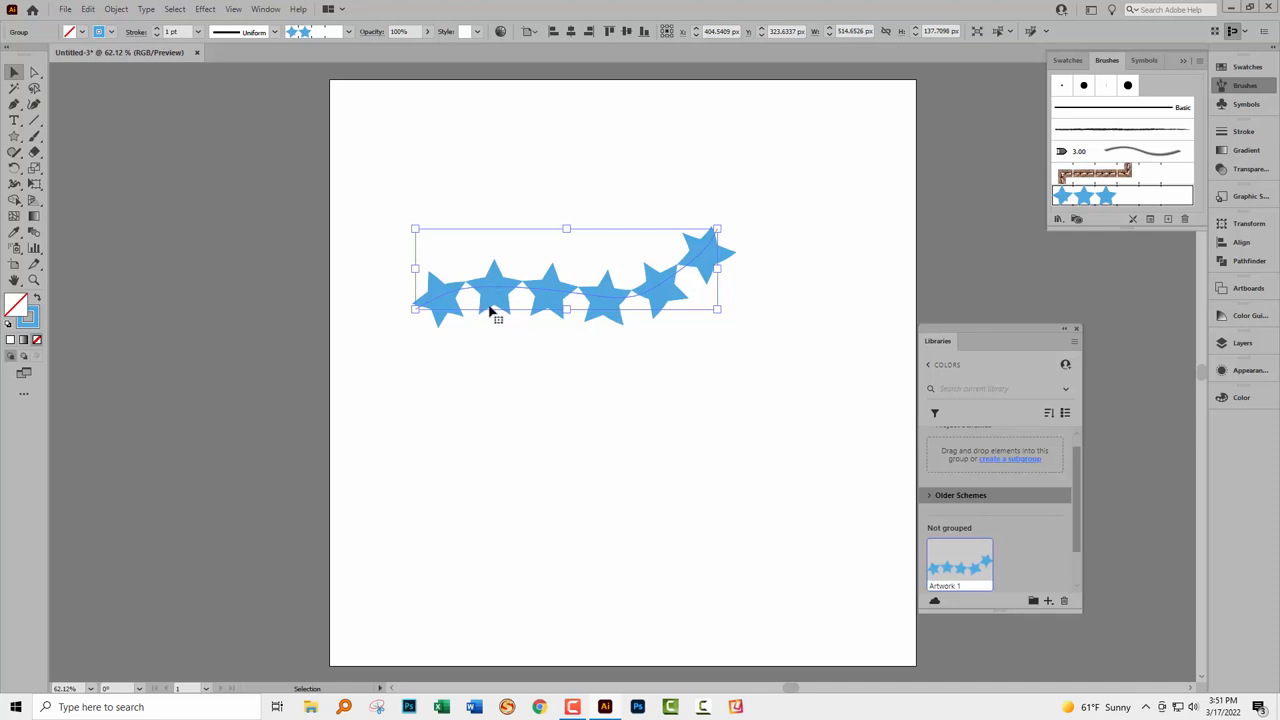
mouse_move(604, 348)
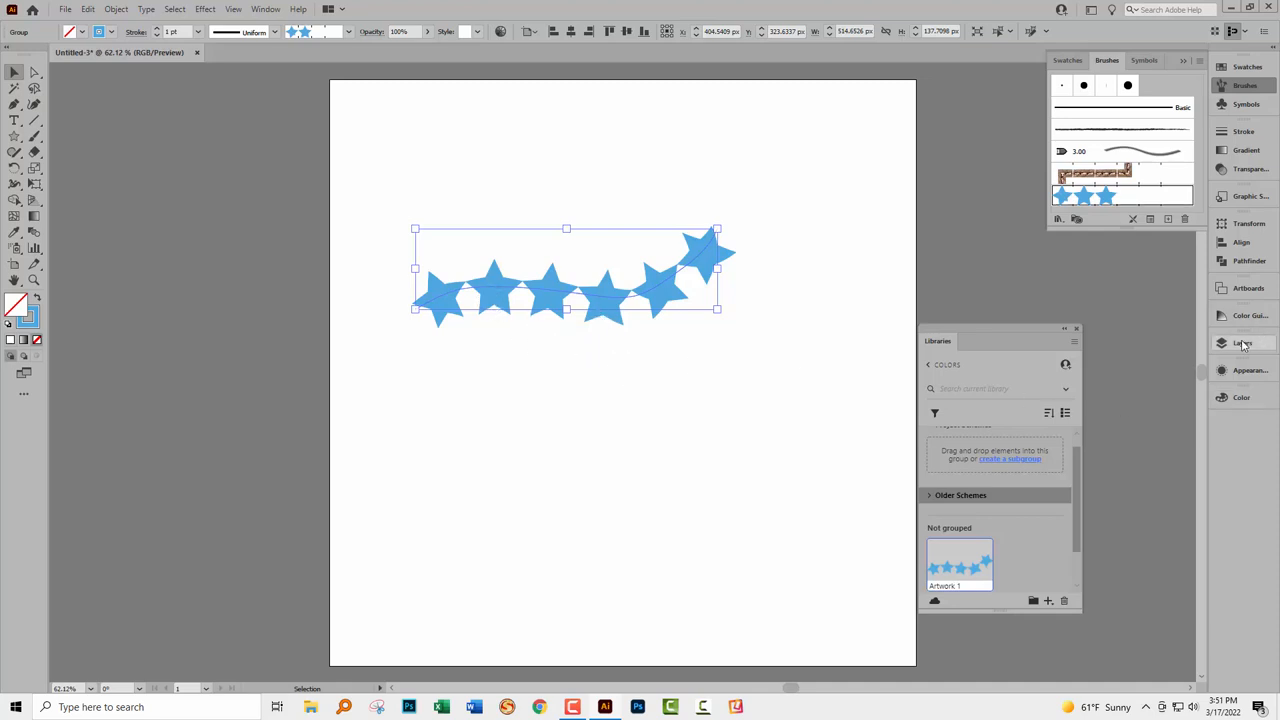
left_click(1240, 344)
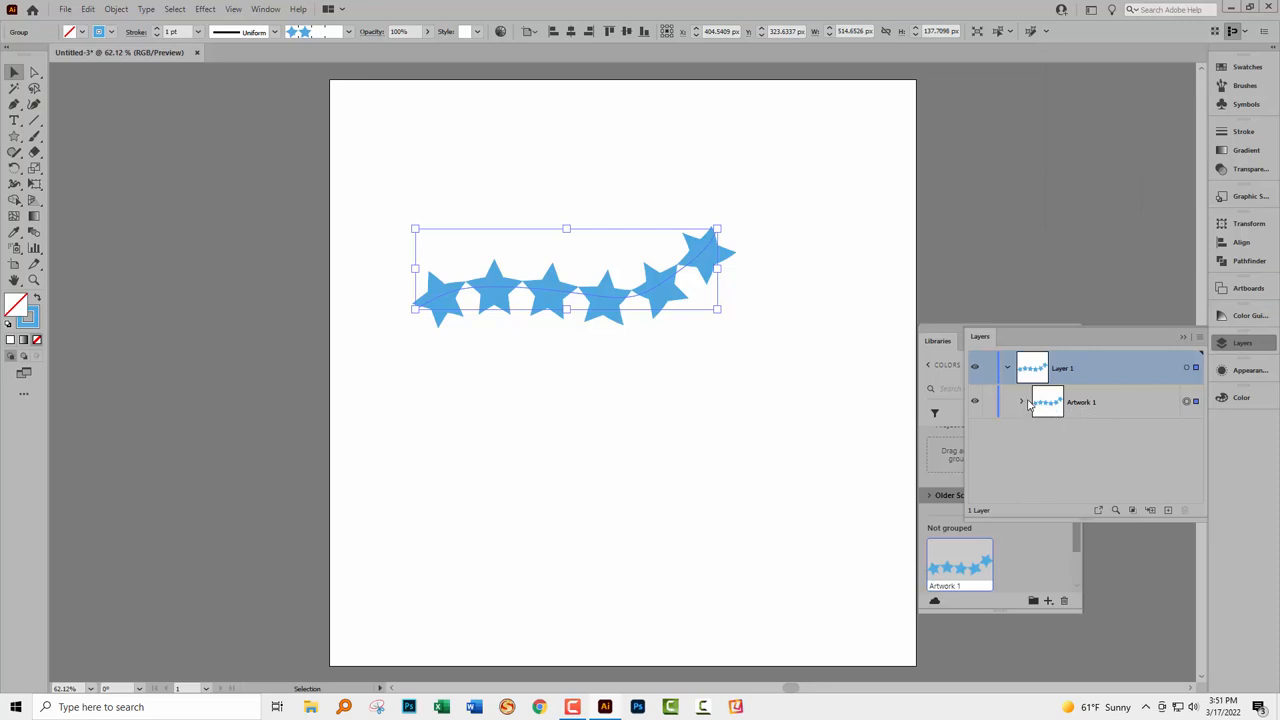
left_click(1020, 400)
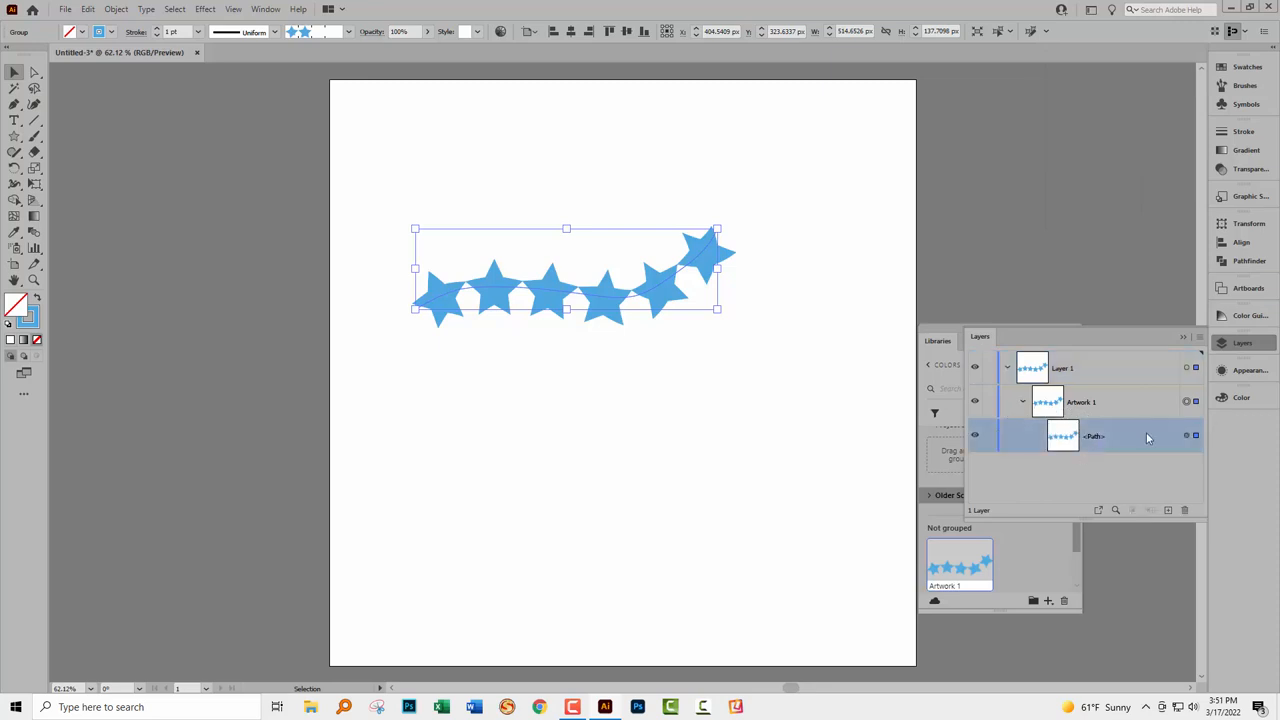
mouse_move(1092, 448)
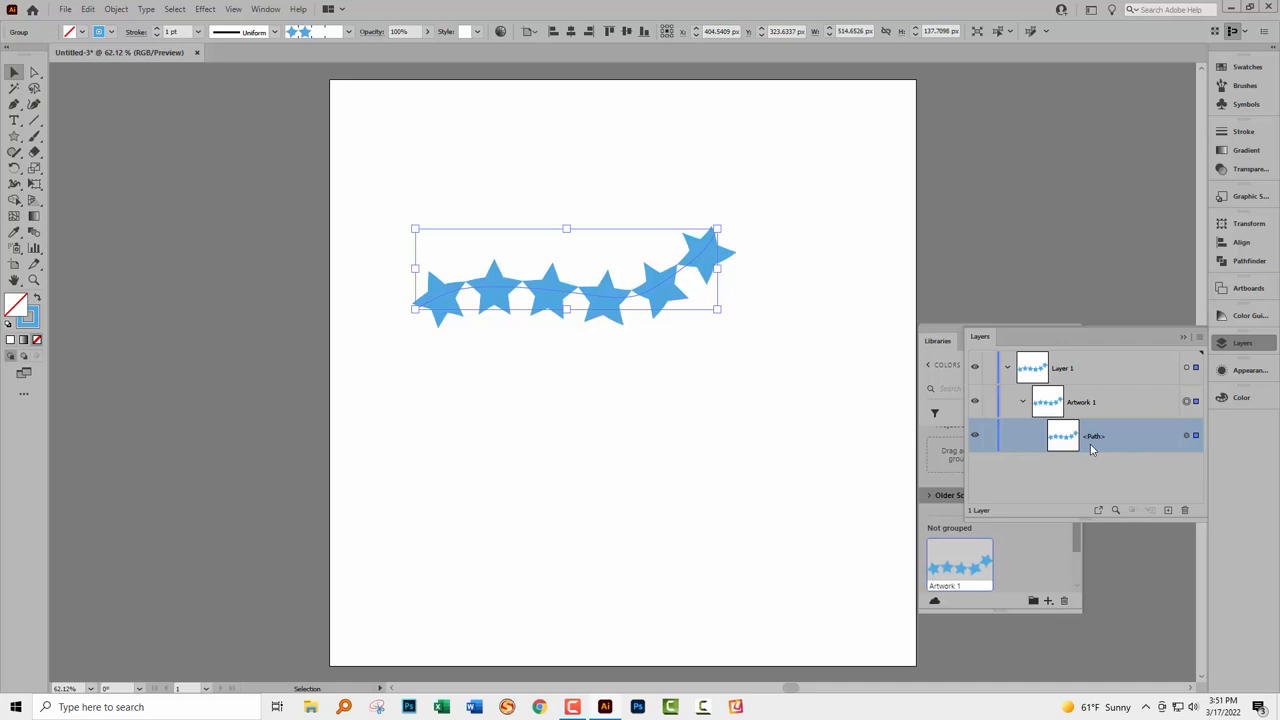
mouse_move(710, 214)
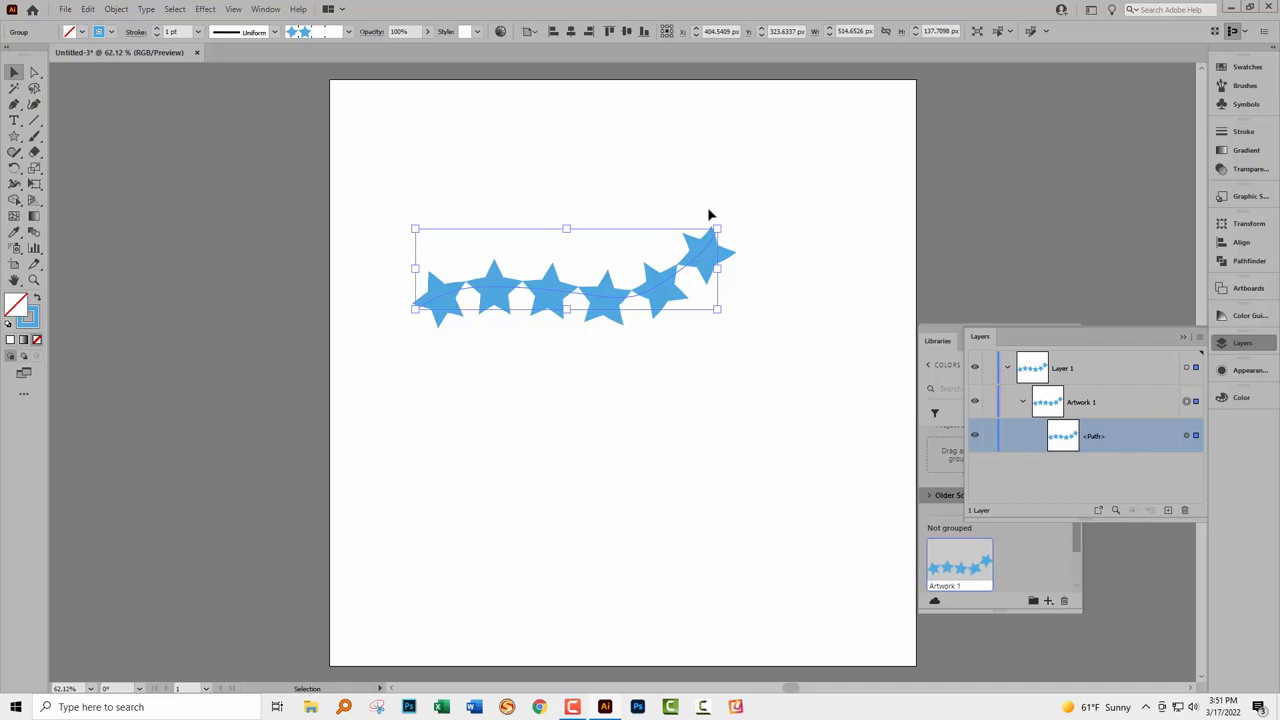
mouse_move(756, 228)
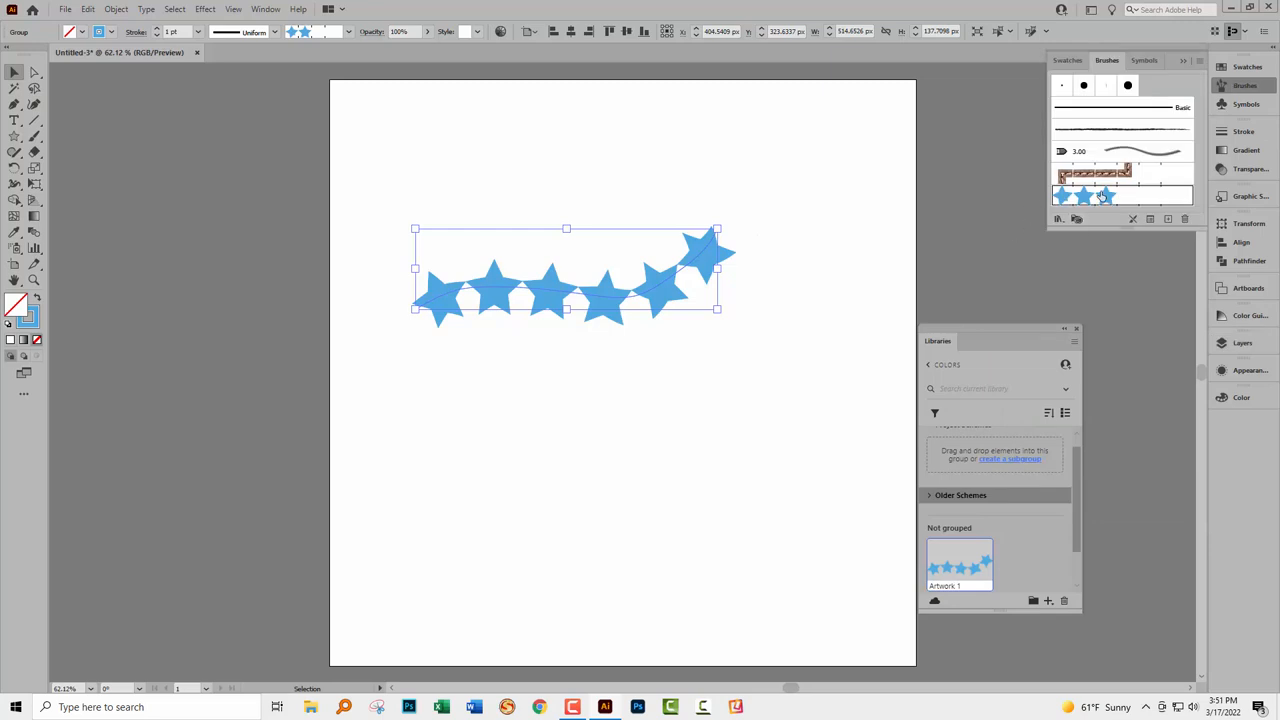
mouse_move(782, 444)
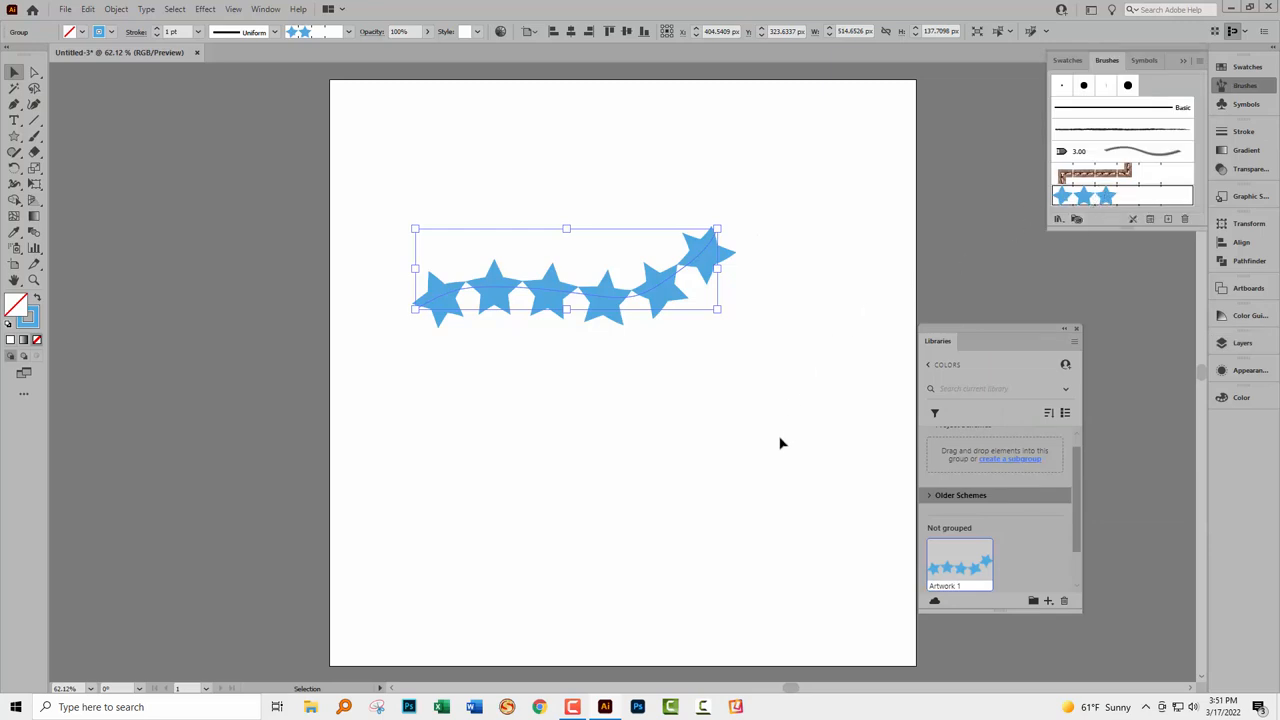
mouse_move(820, 448)
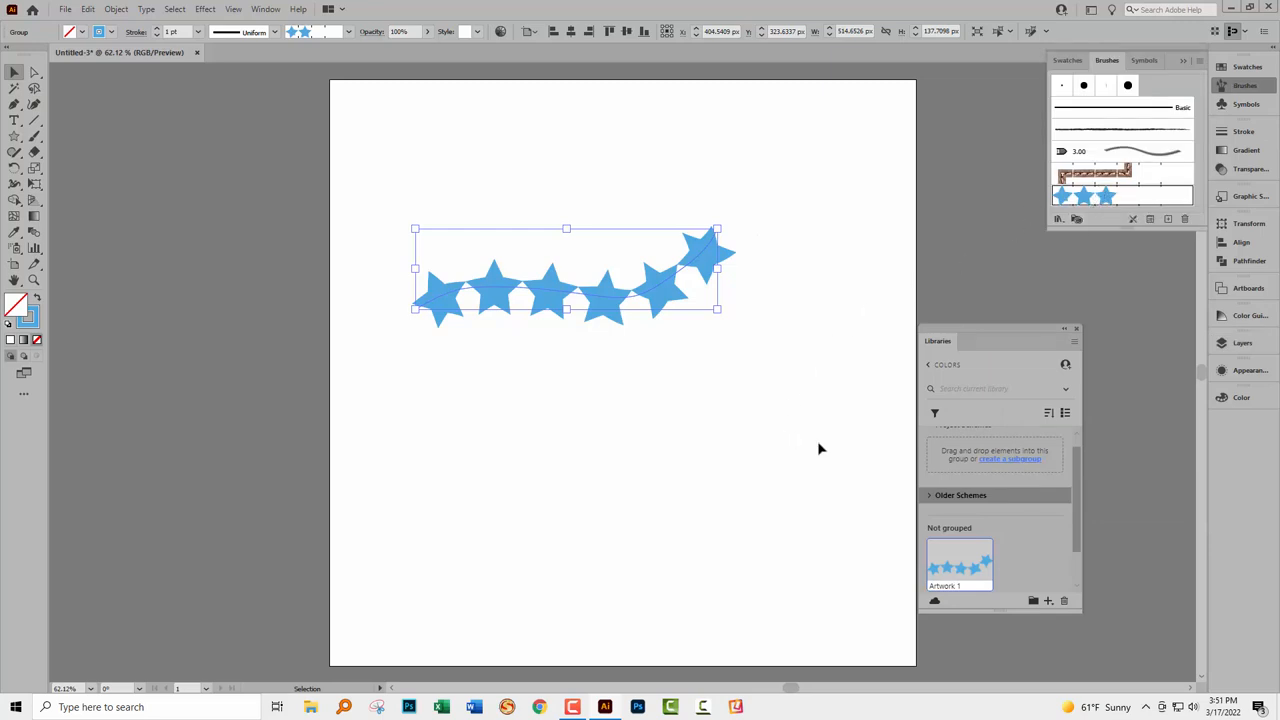